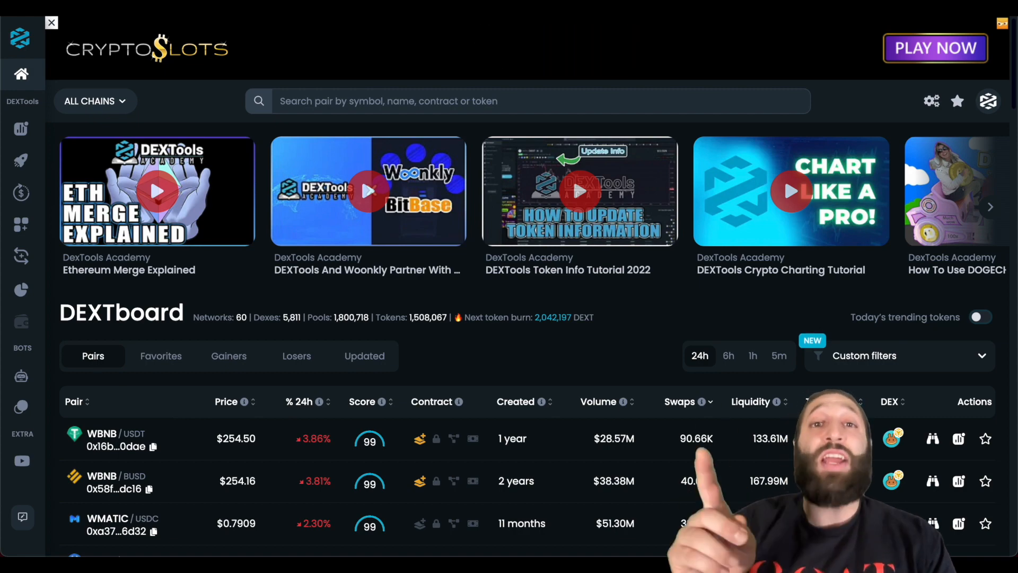
Scroll down to the DEXTboard pairs table and reveal the Custom filters menu.
scroll("down", 3)
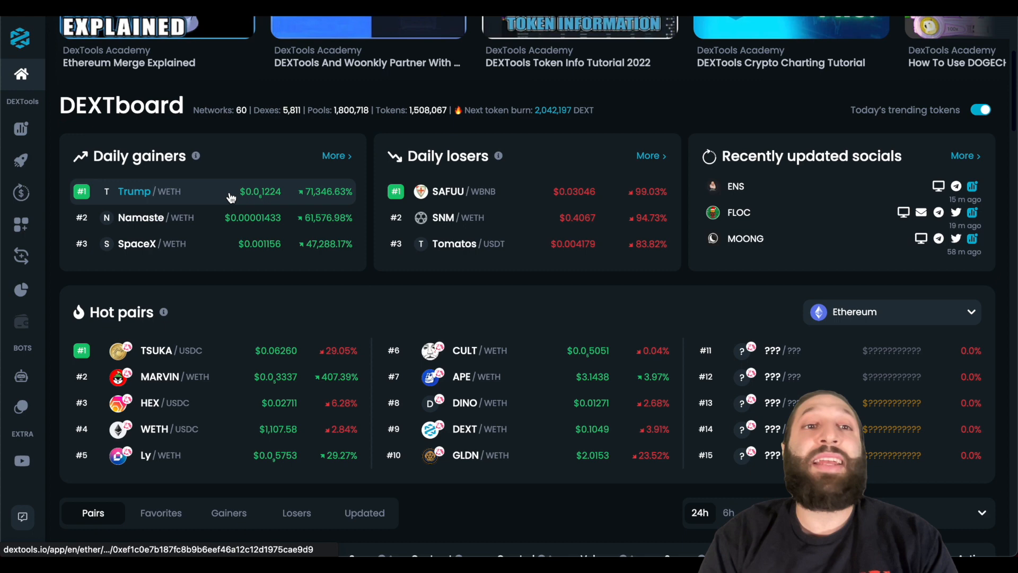
scroll("down", 3)
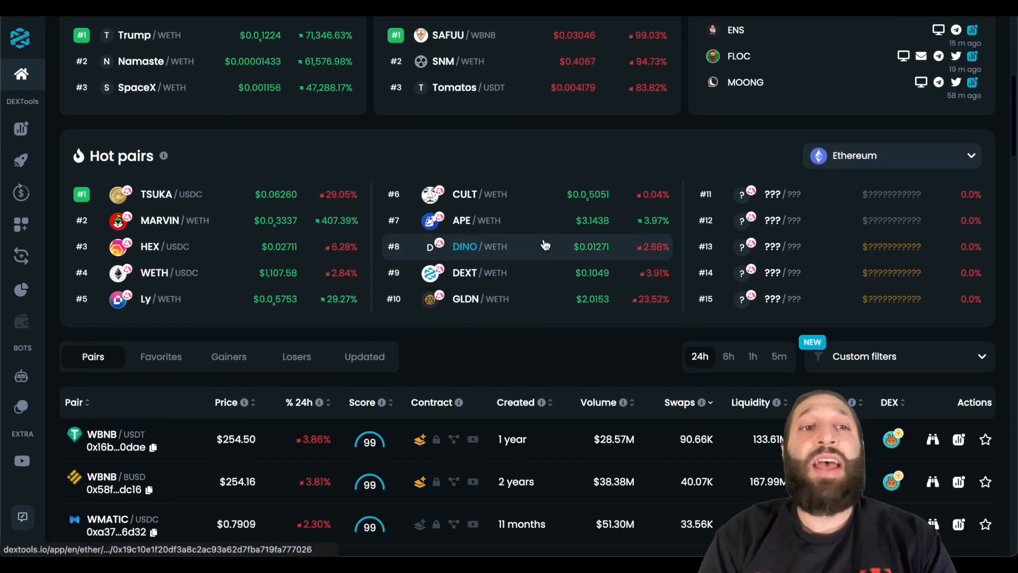
scroll("down", 3)
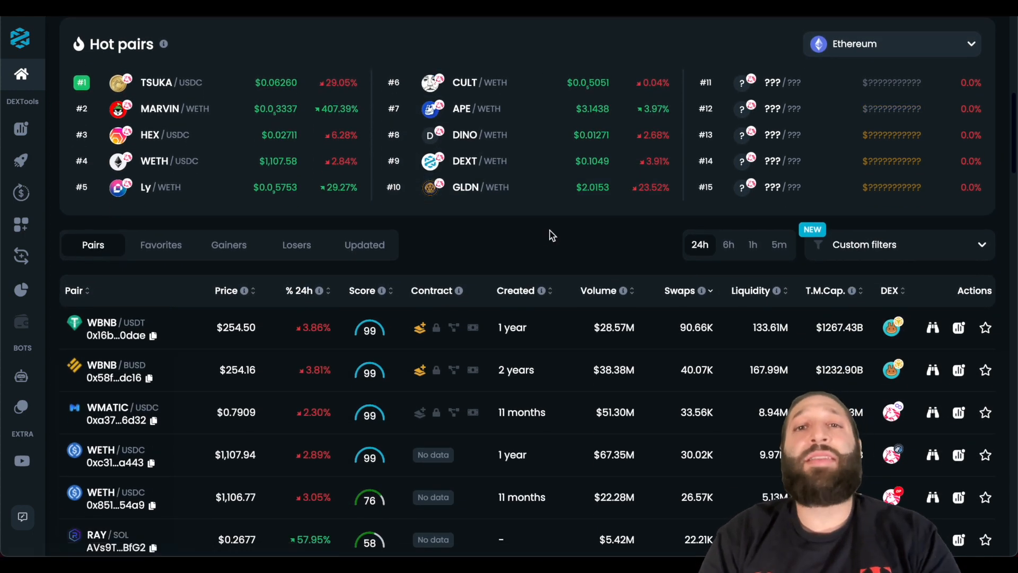
scroll("down", 3)
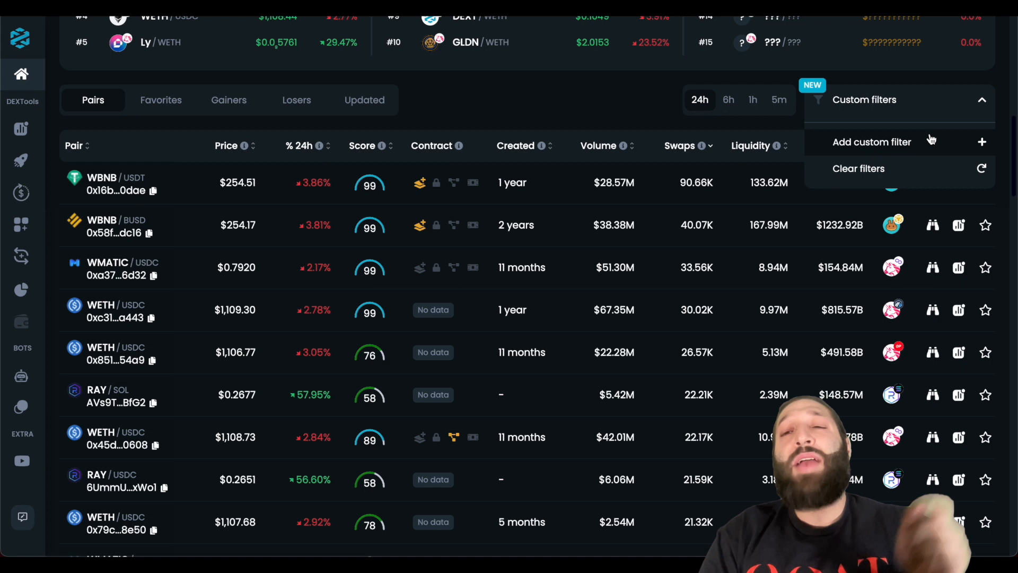
Create a custom filter named 'Gem Finder 1' hiding stable and native pools.
left_click(872, 142)
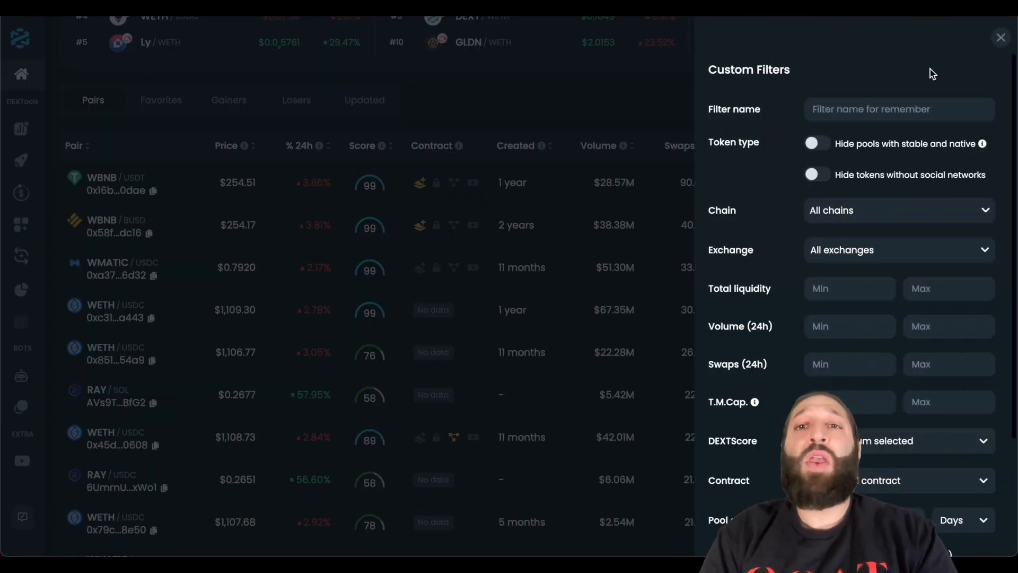
type("Gem Finder 1")
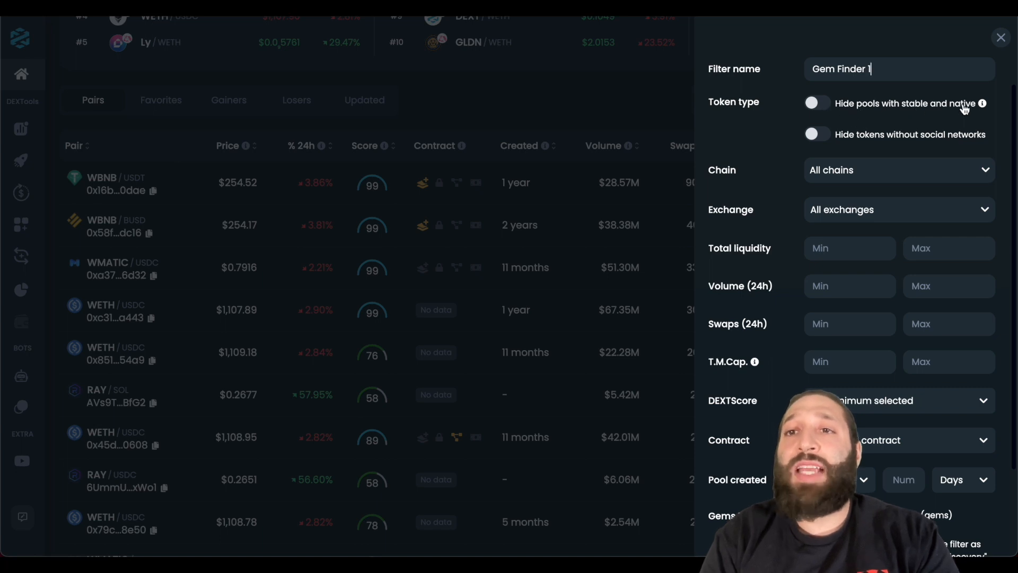
mouse_move(982, 103)
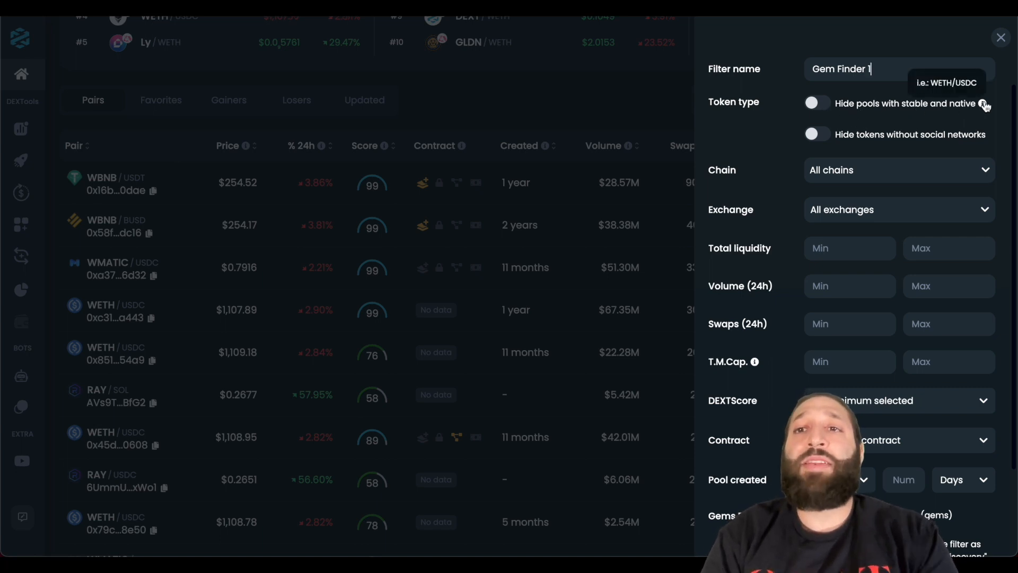
left_click(817, 103)
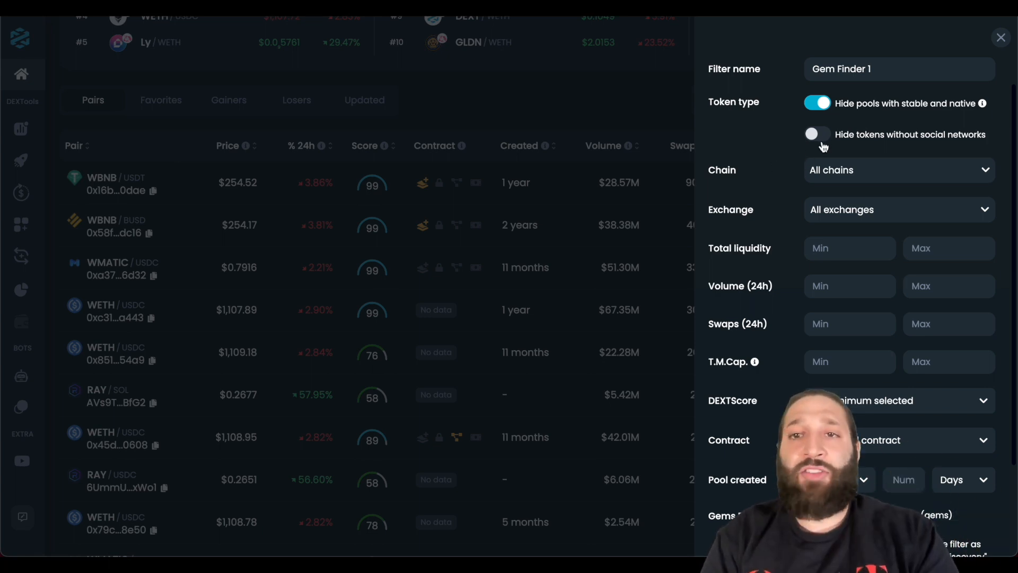
Set Total liquidity Min to 5000 and T.M.Cap. Min to 10000.
scroll("down", 3)
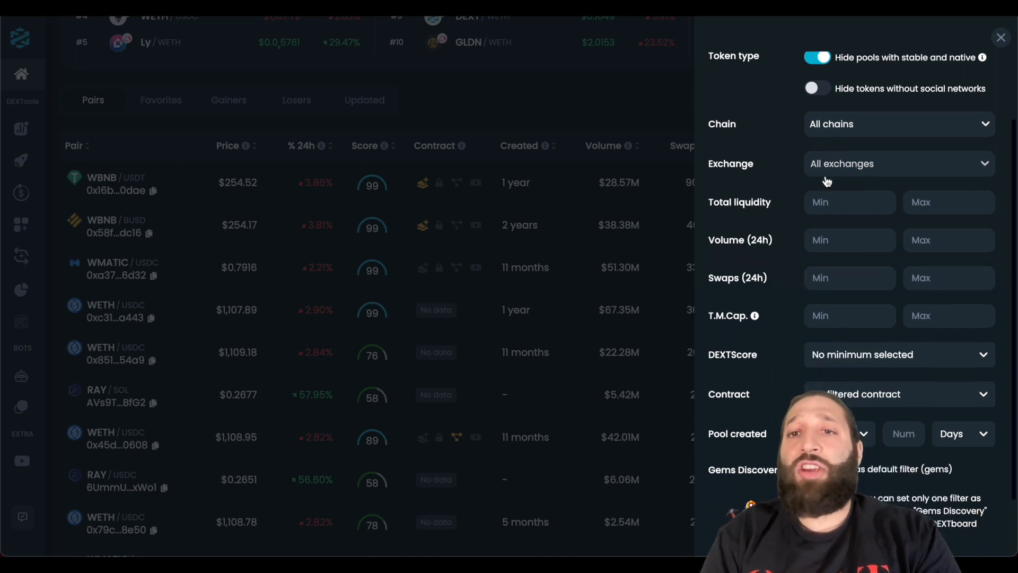
scroll("down", 3)
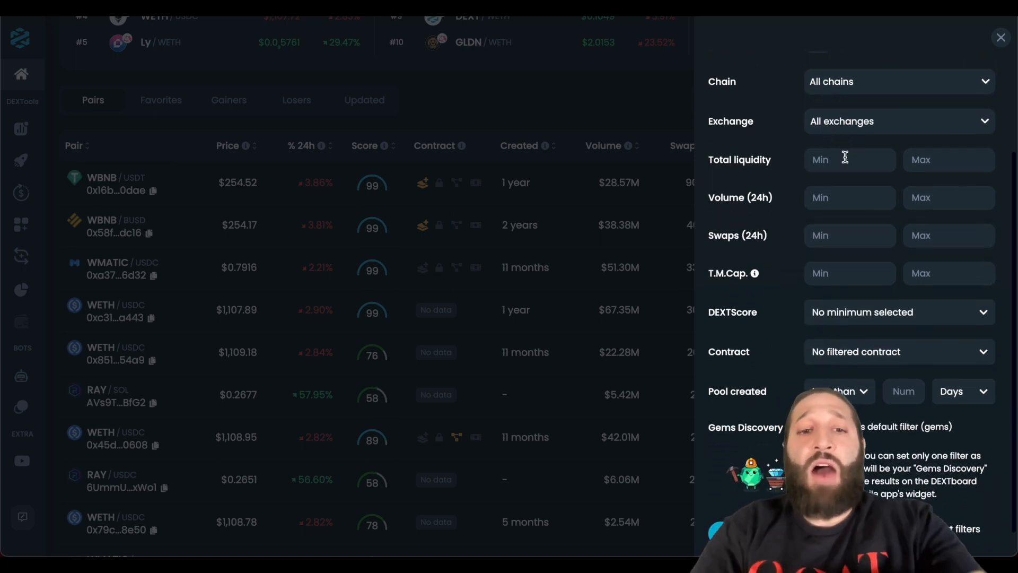
type("5000")
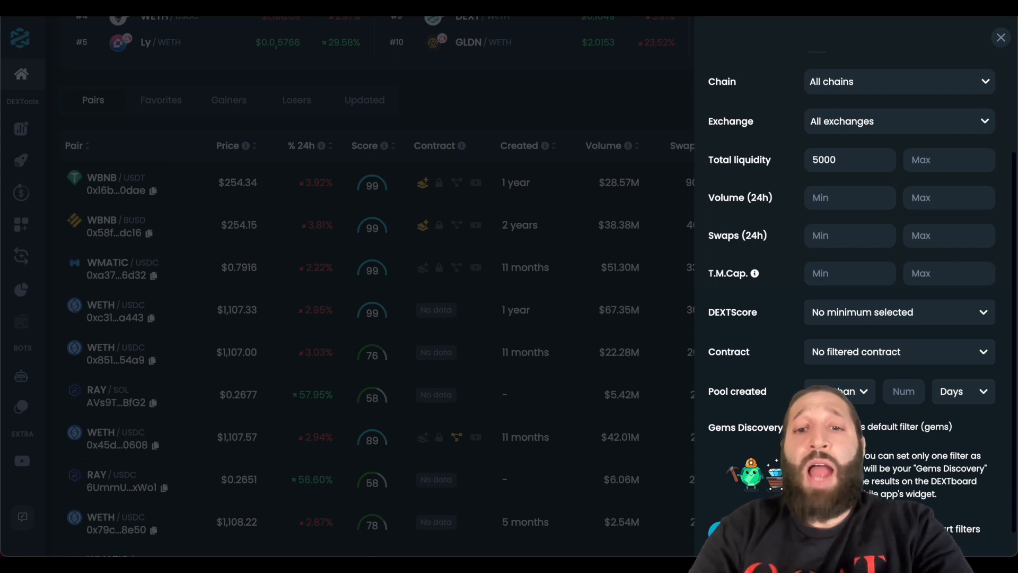
type("10000")
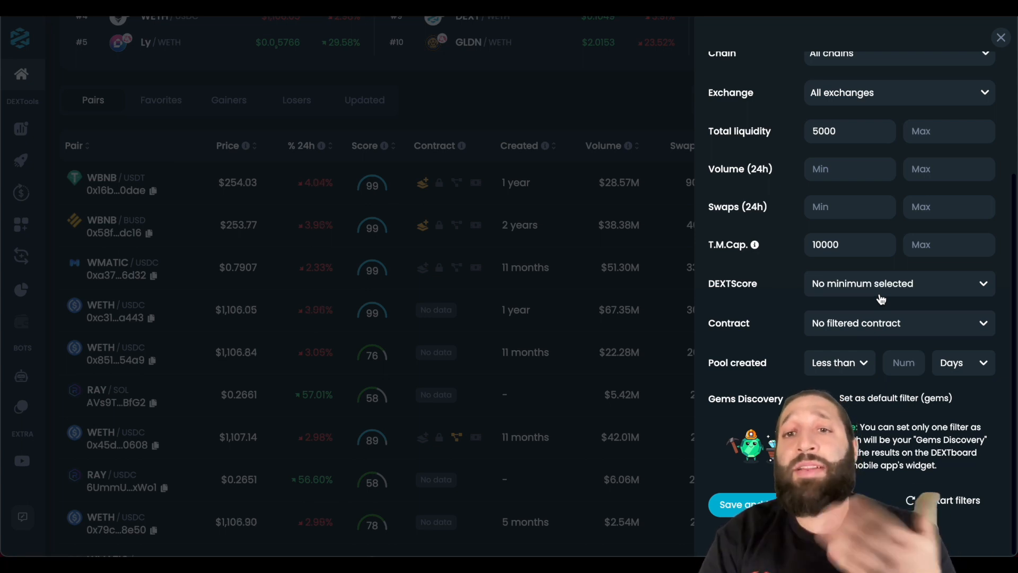
Set Contract to 'Without warnings' and Pool created to less than 1 month.
left_click(900, 323)
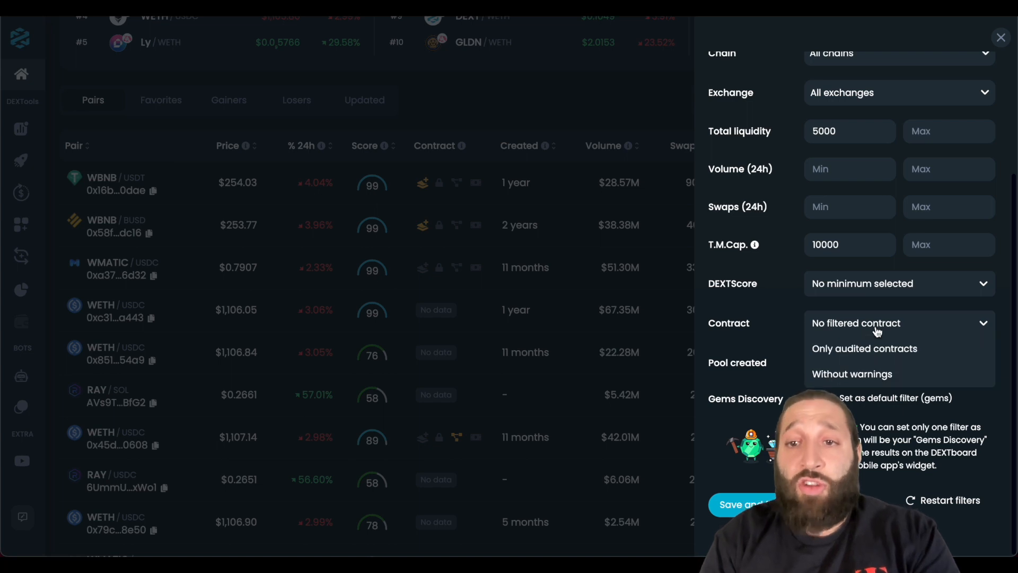
left_click(851, 374)
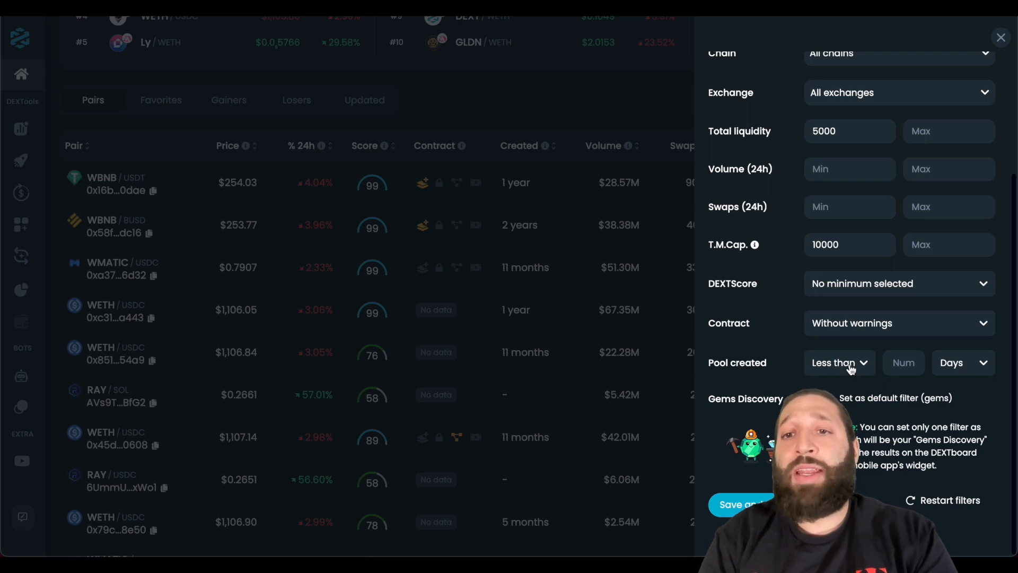
left_click(840, 363)
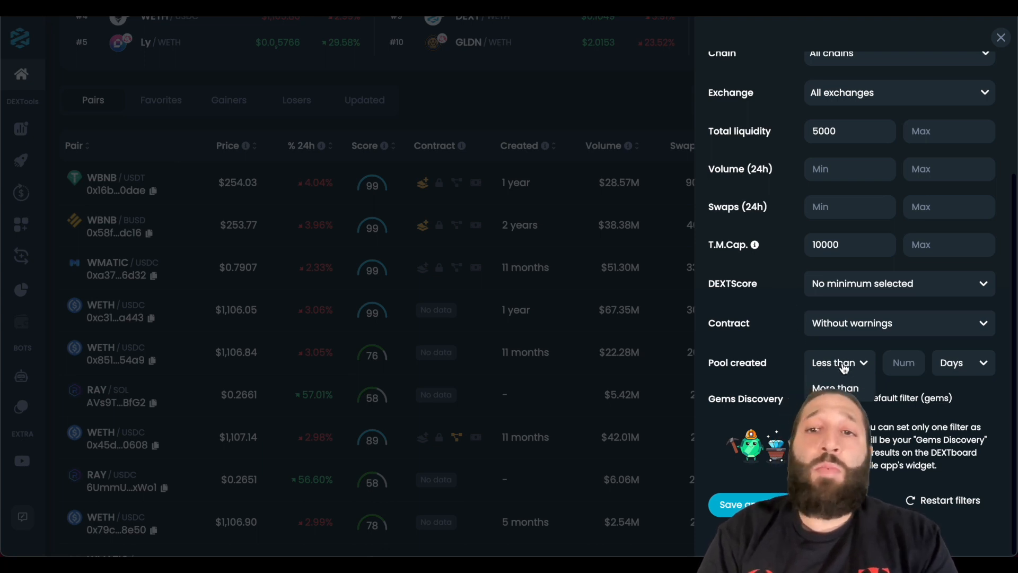
left_click(903, 363)
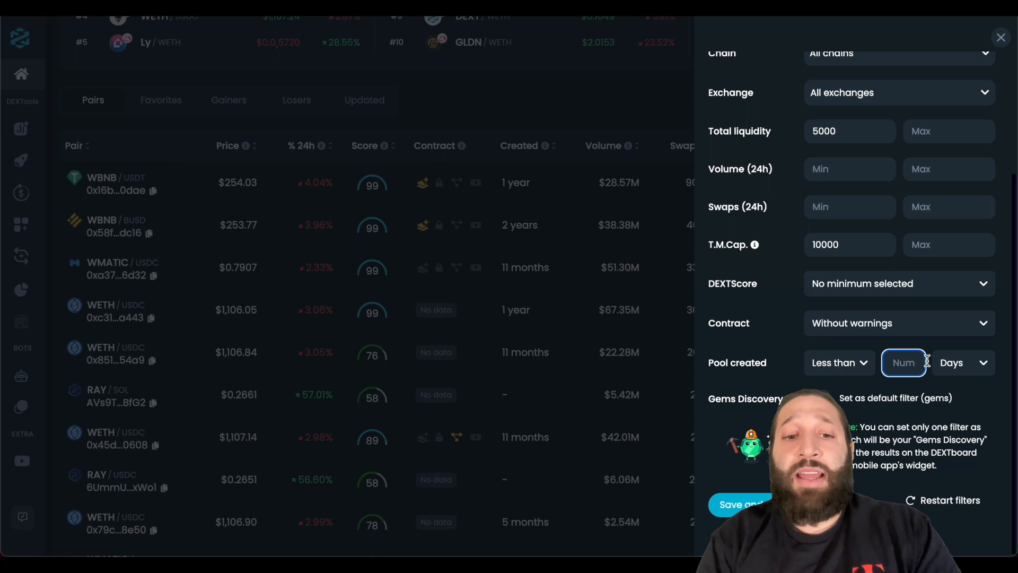
left_click(963, 362)
type("1")
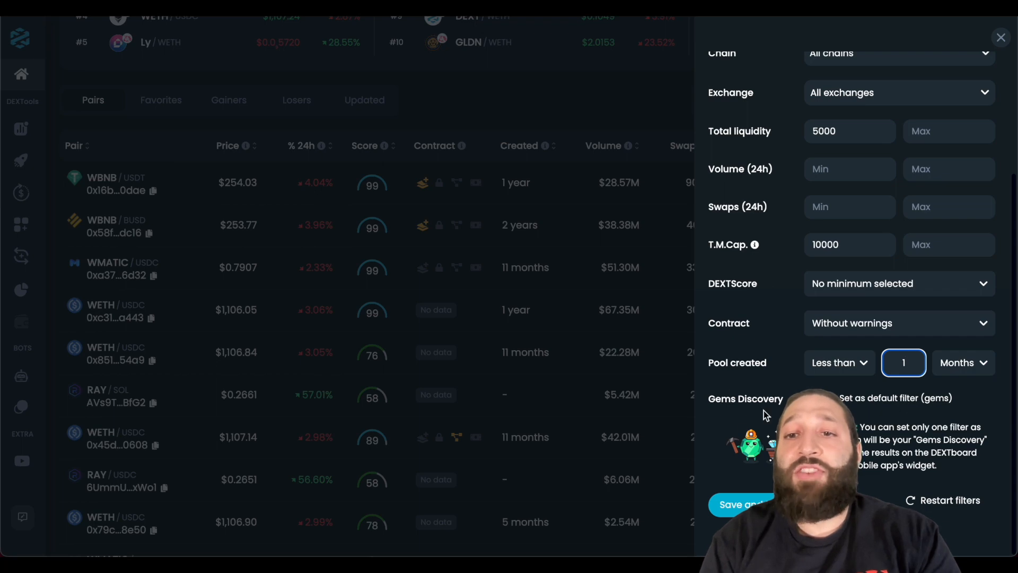
mouse_move(899, 411)
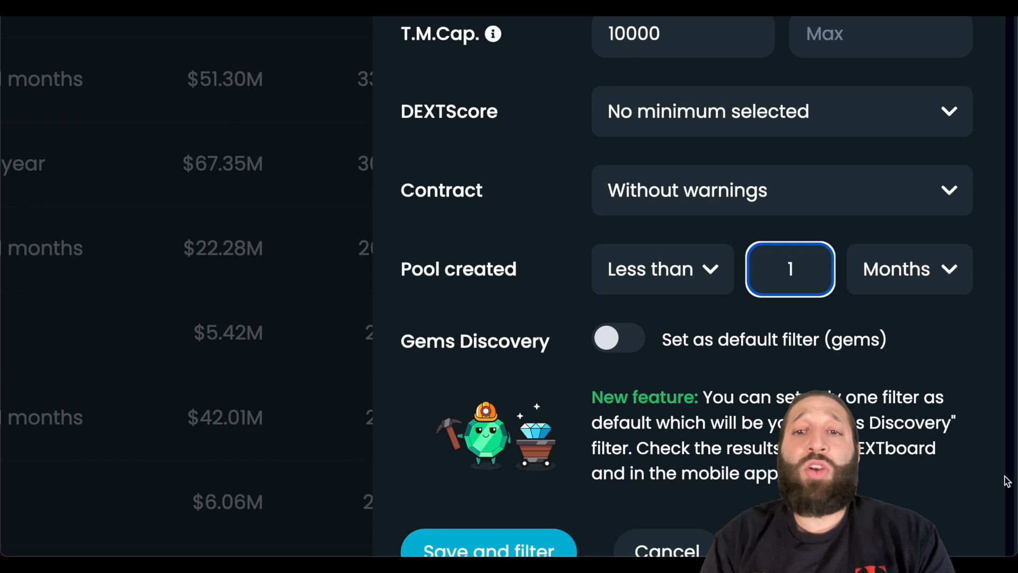
scroll("down", 3)
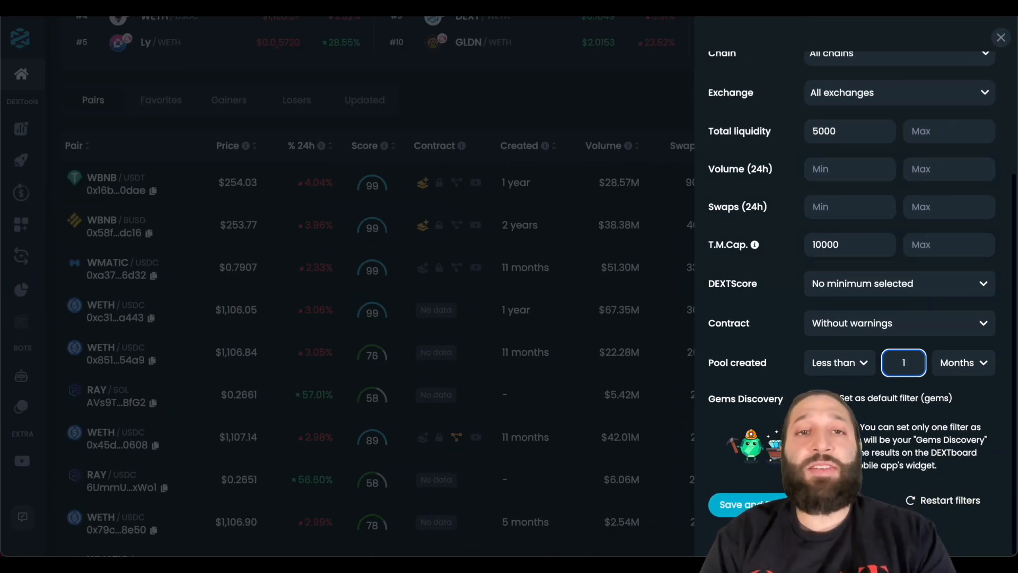
Save and apply the Gem Finder 1 filter, then browse the resulting pairs.
left_click(743, 504)
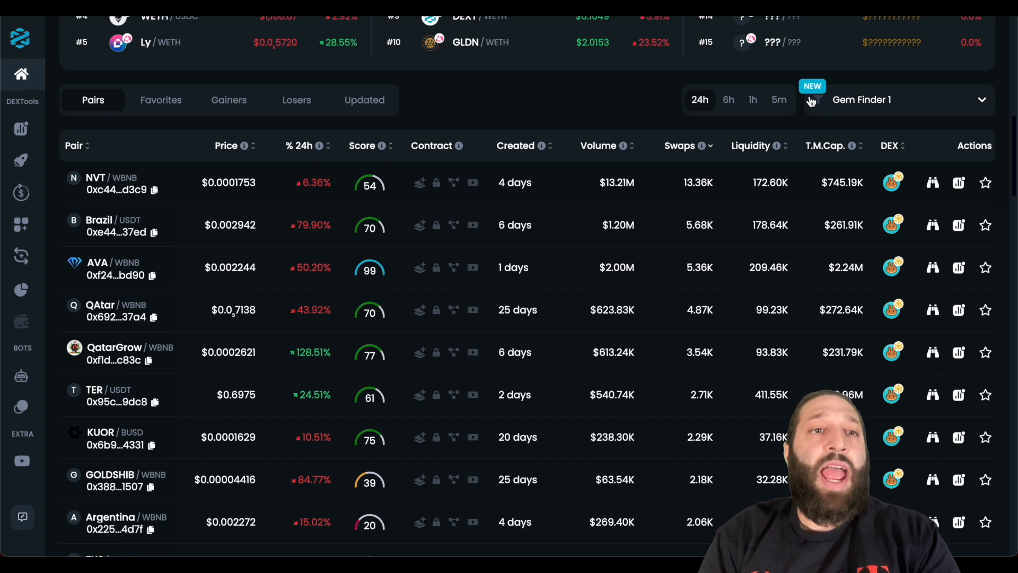
scroll("down", 3)
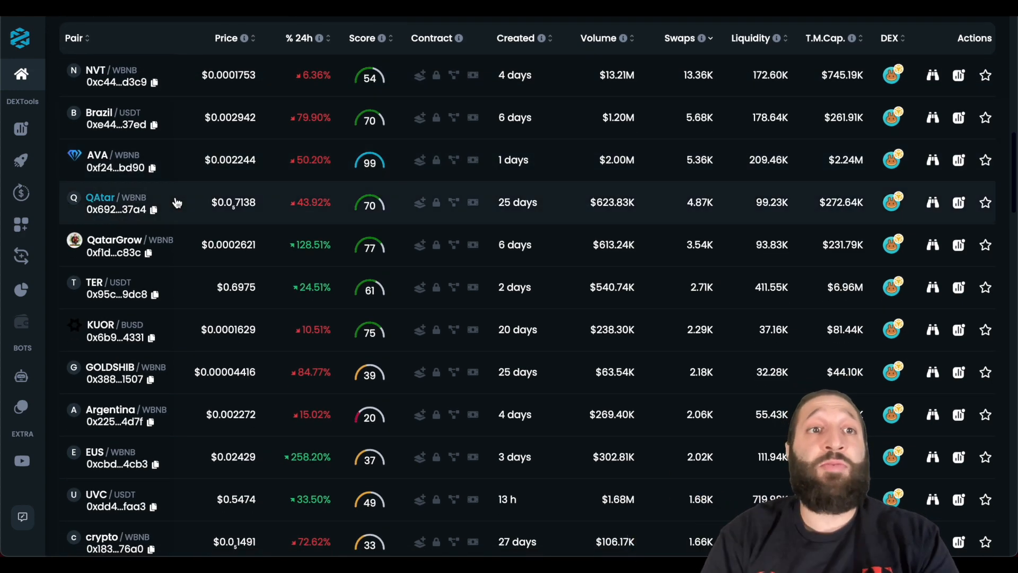
mouse_move(216, 73)
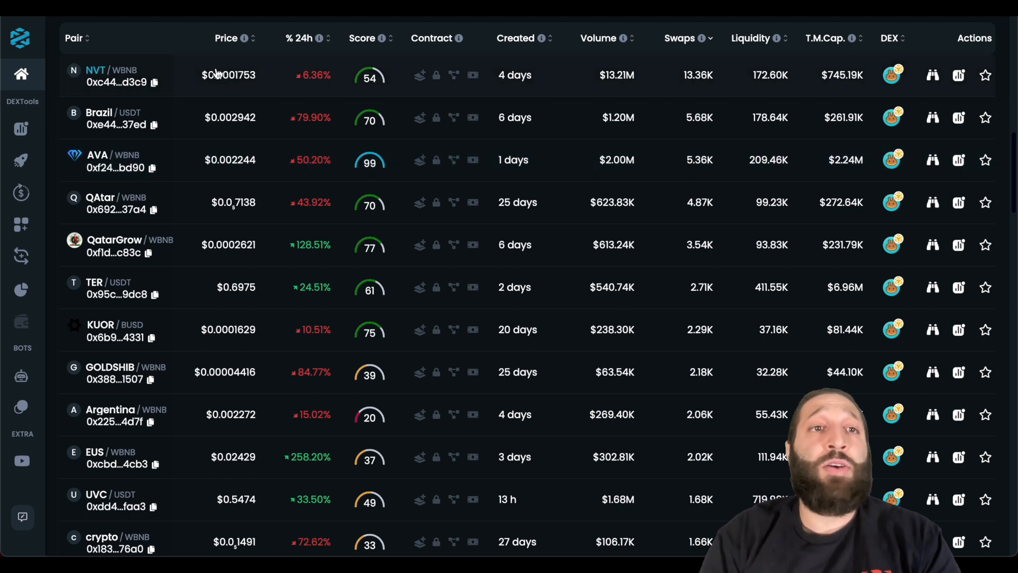
mouse_move(156, 83)
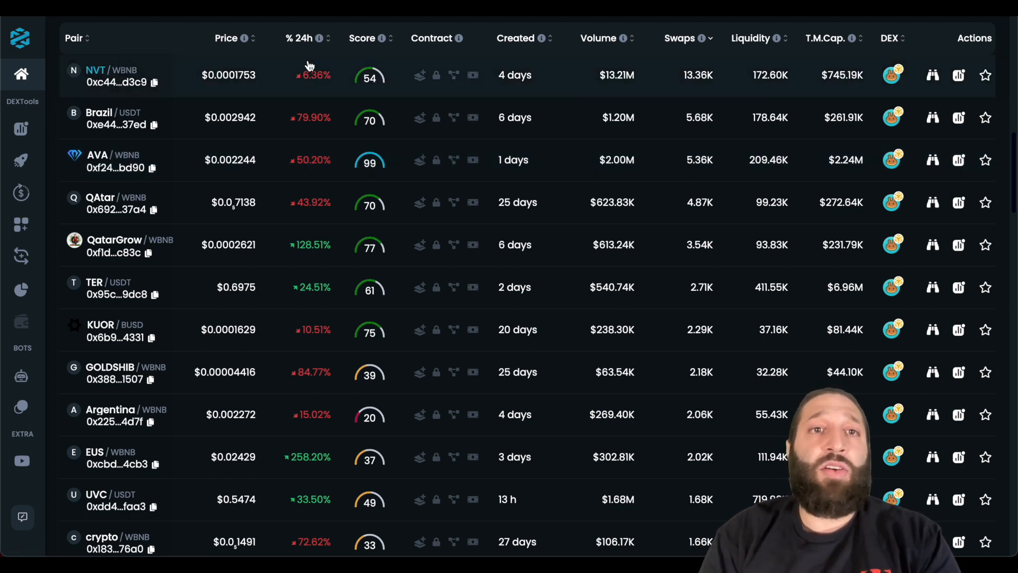
mouse_move(382, 63)
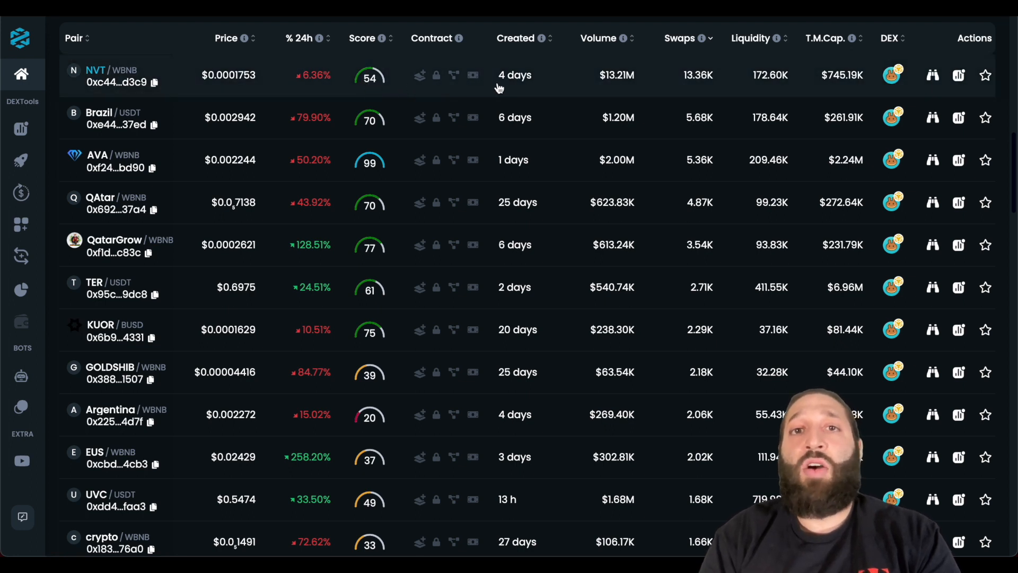
mouse_move(524, 90)
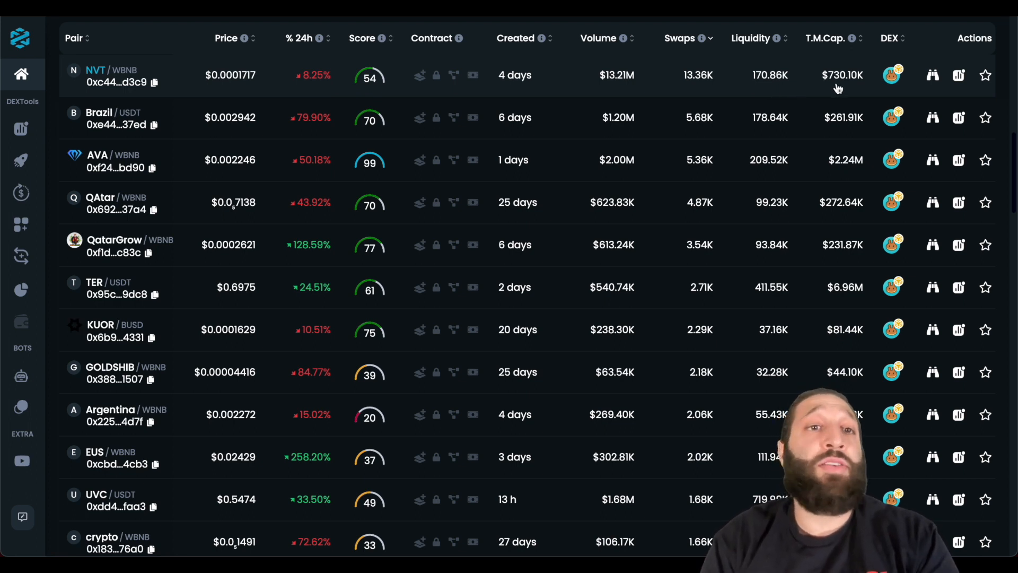
Sort pairs by T.M.Cap. ascending and scroll through the filtered results.
left_click(859, 38)
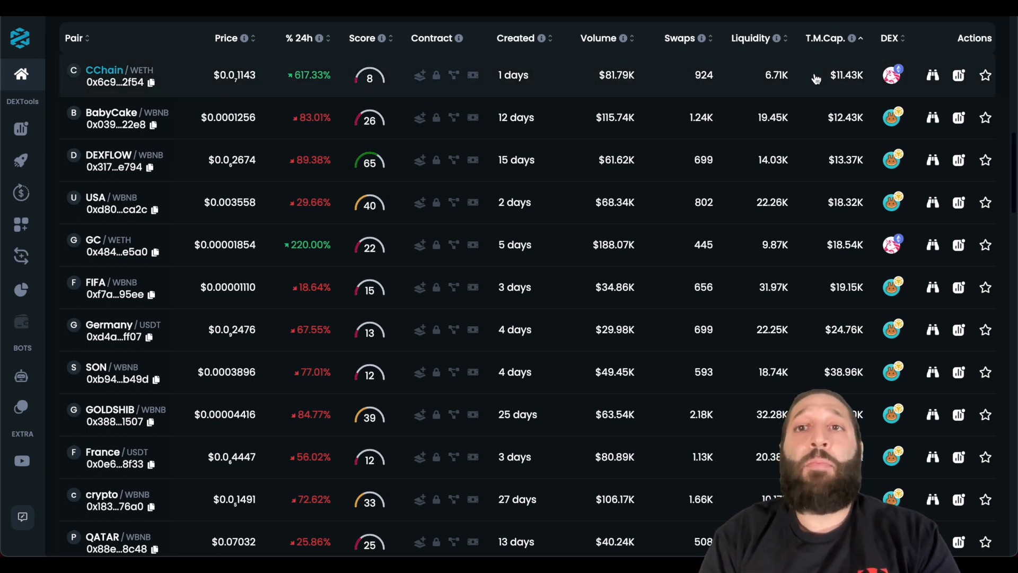
mouse_move(843, 89)
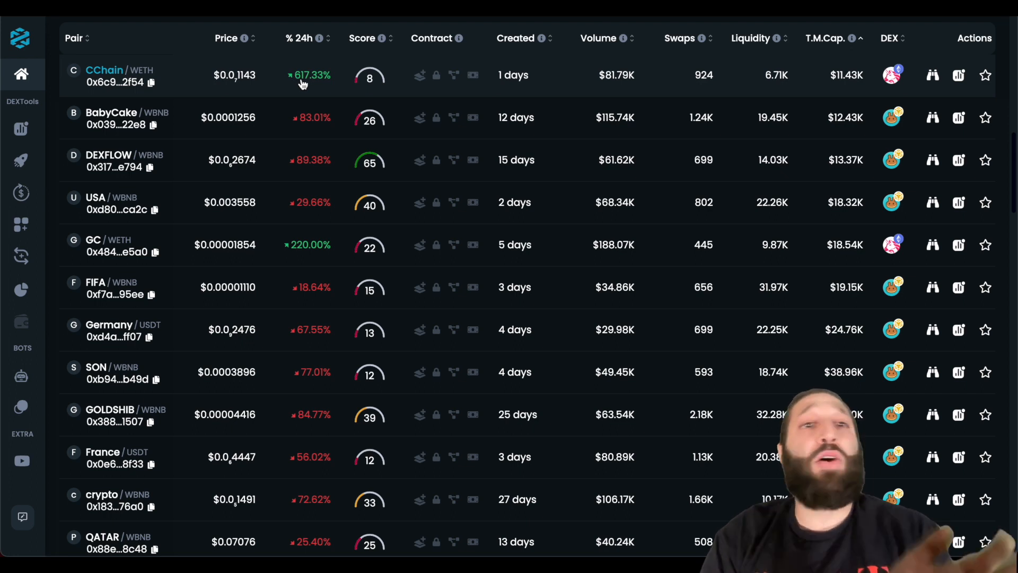
mouse_move(377, 89)
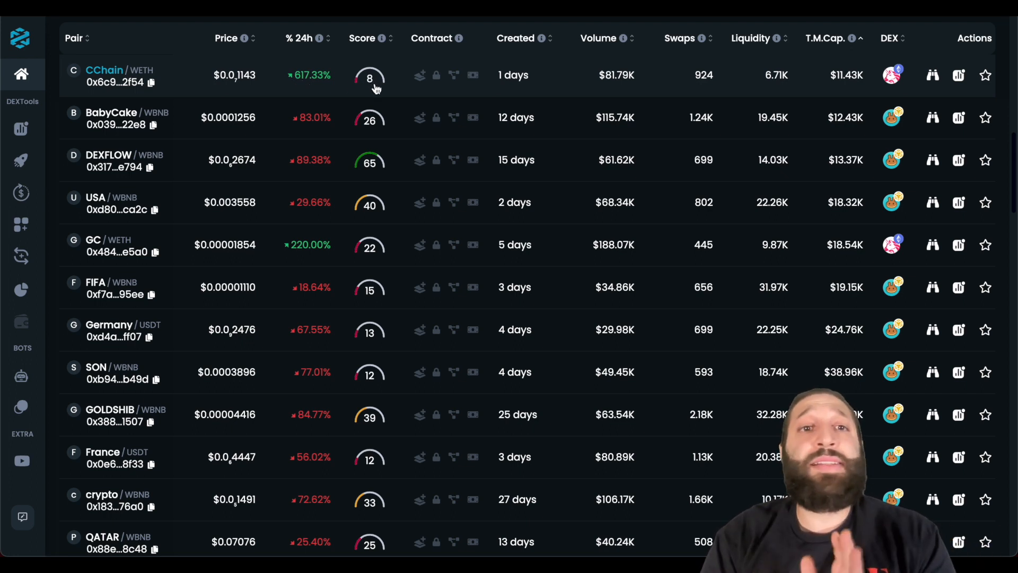
mouse_move(341, 182)
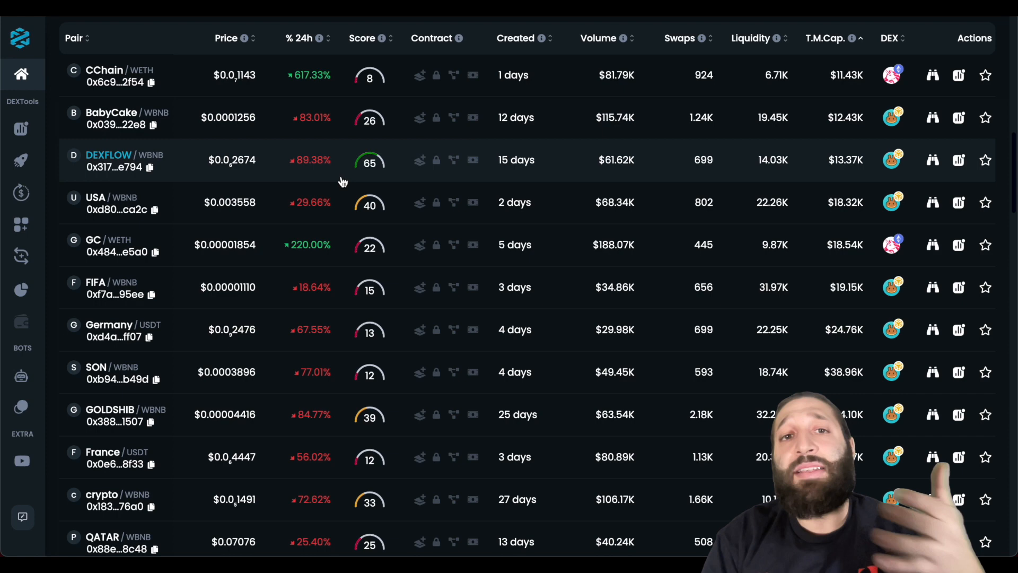
scroll("down", 3)
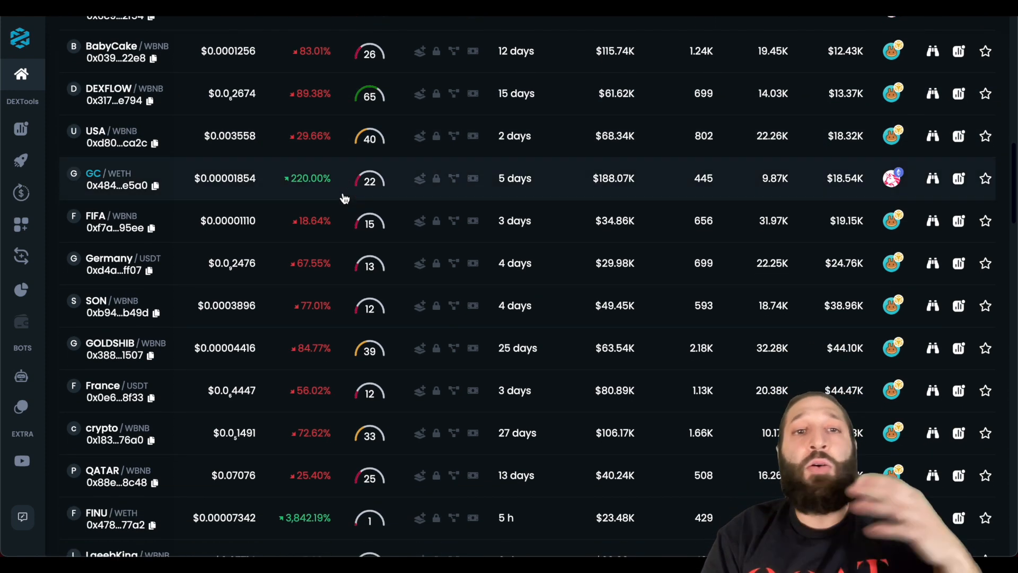
mouse_move(367, 224)
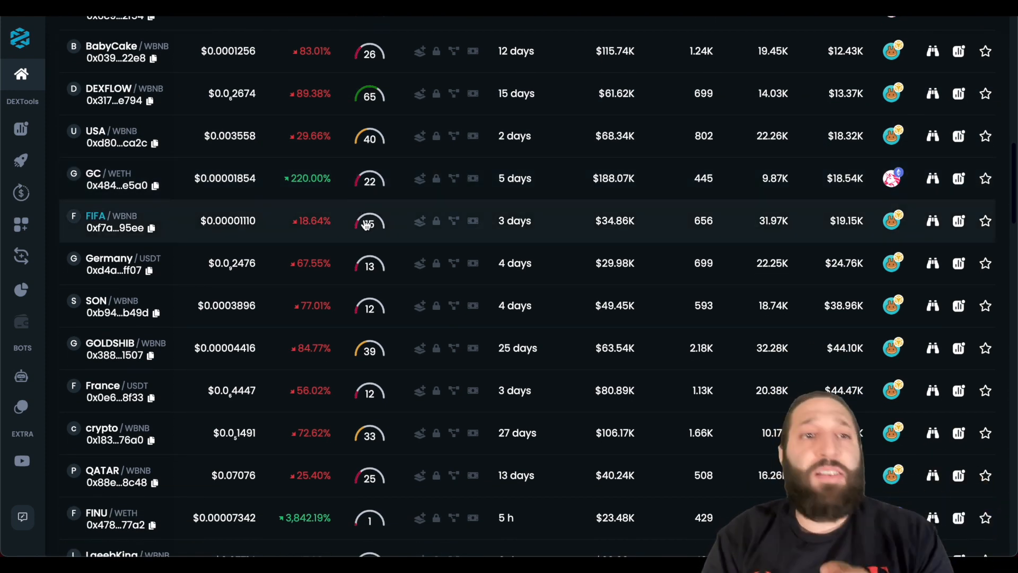
scroll("down", 3)
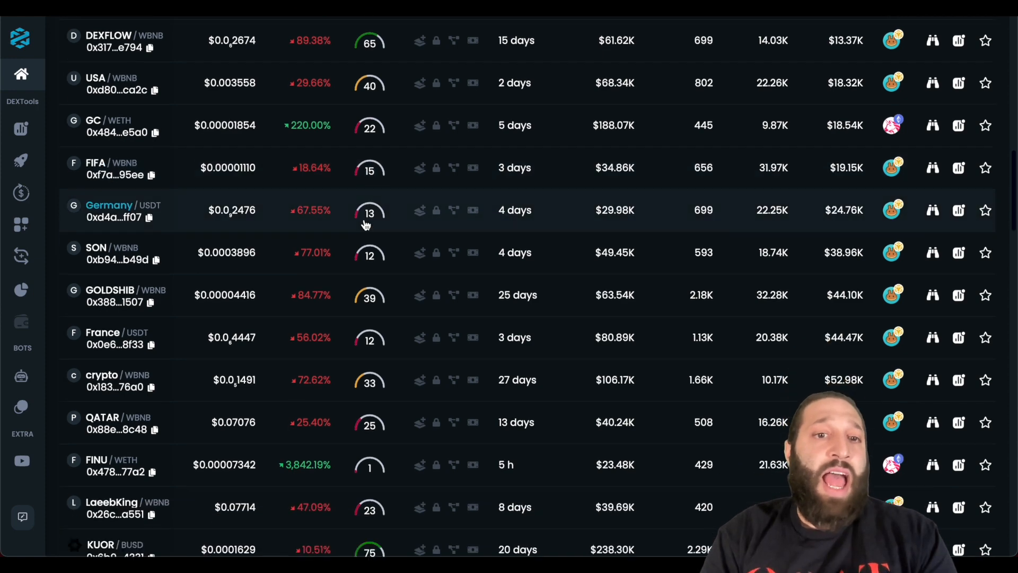
scroll("down", 3)
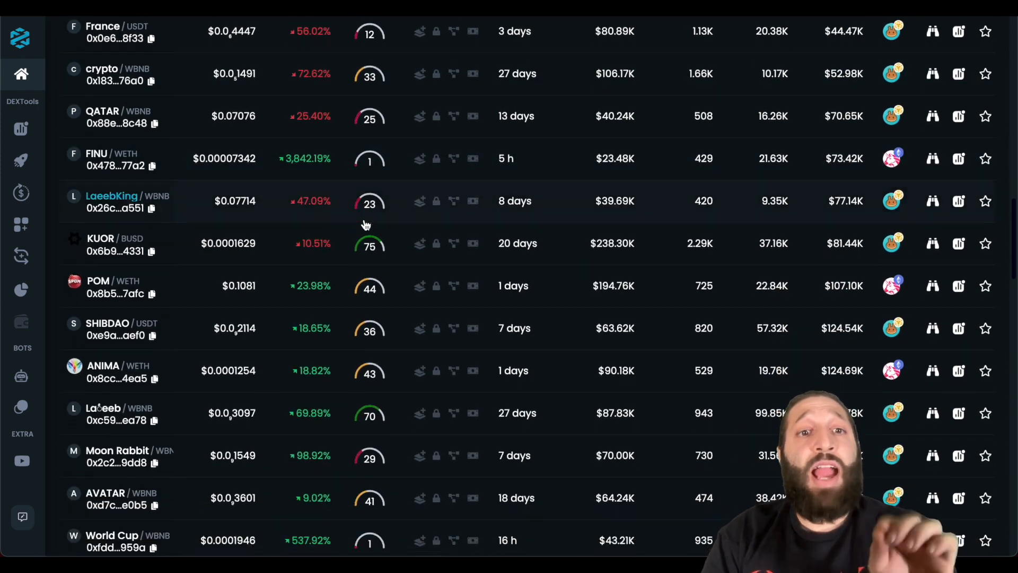
scroll("down", 3)
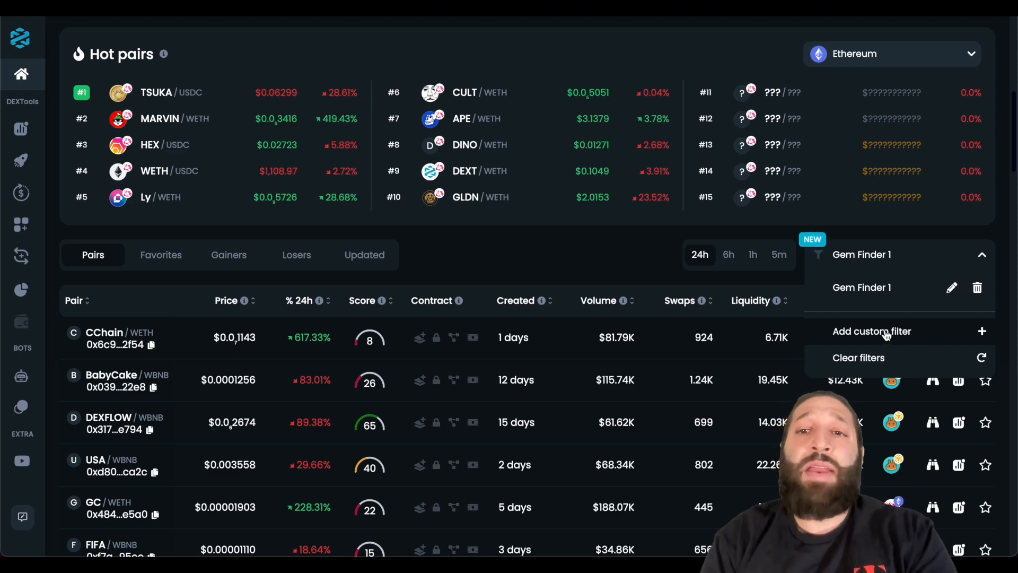
Create and save a 'Gem Discovery' filter with pools created less than 3 months.
left_click(872, 332)
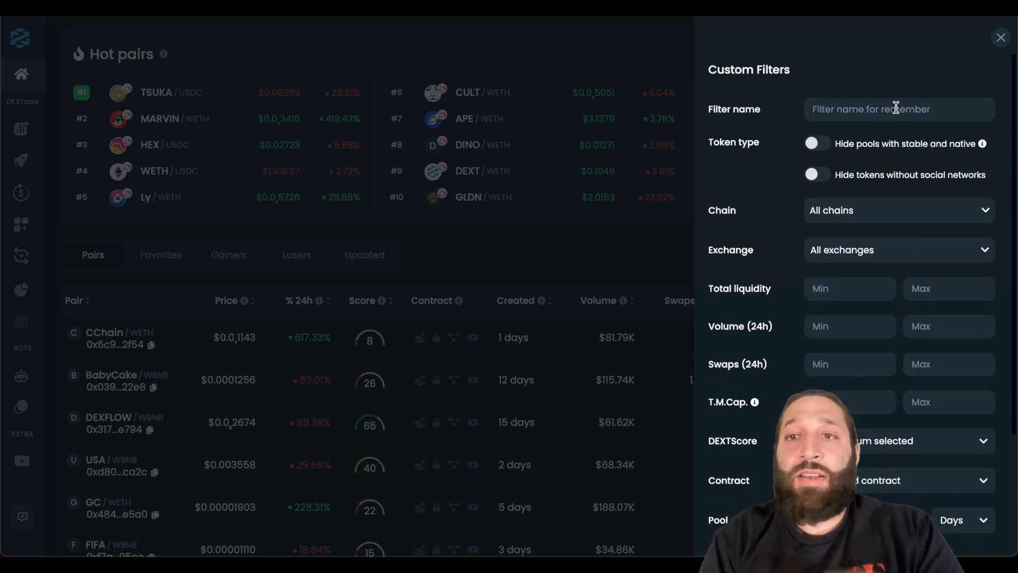
type("GEm")
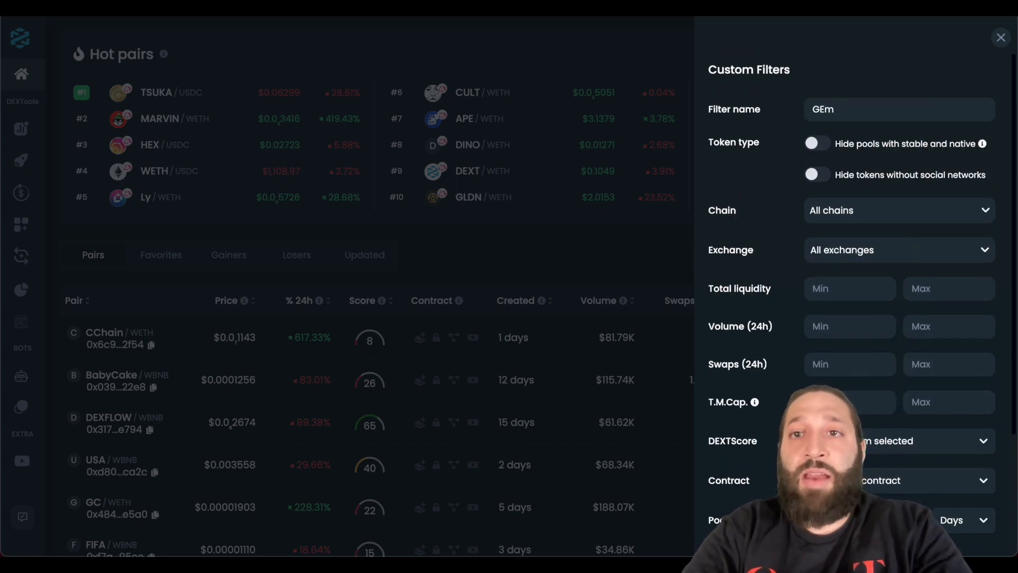
type("Gem Discovery")
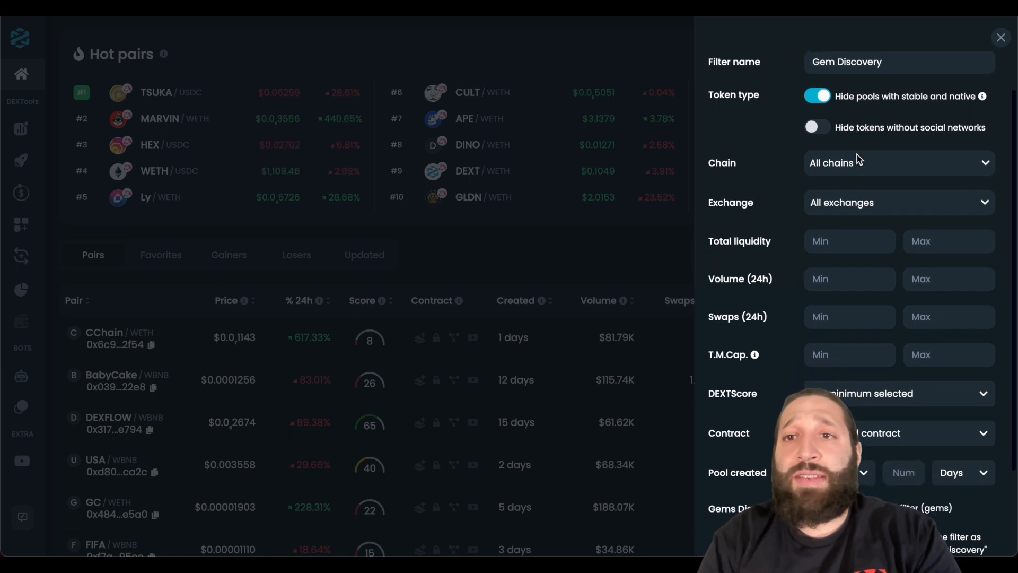
scroll("down", 3)
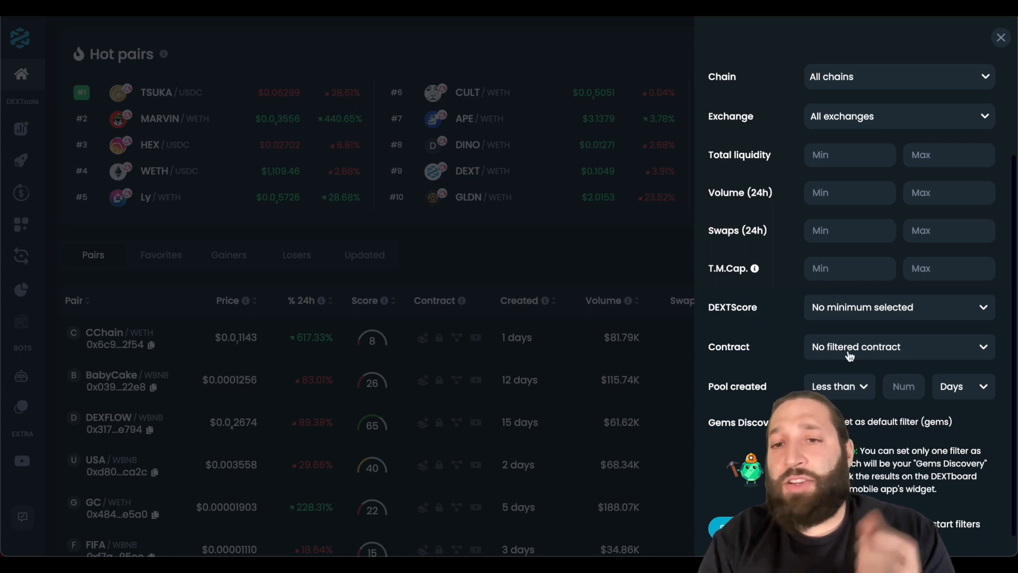
scroll("down", 3)
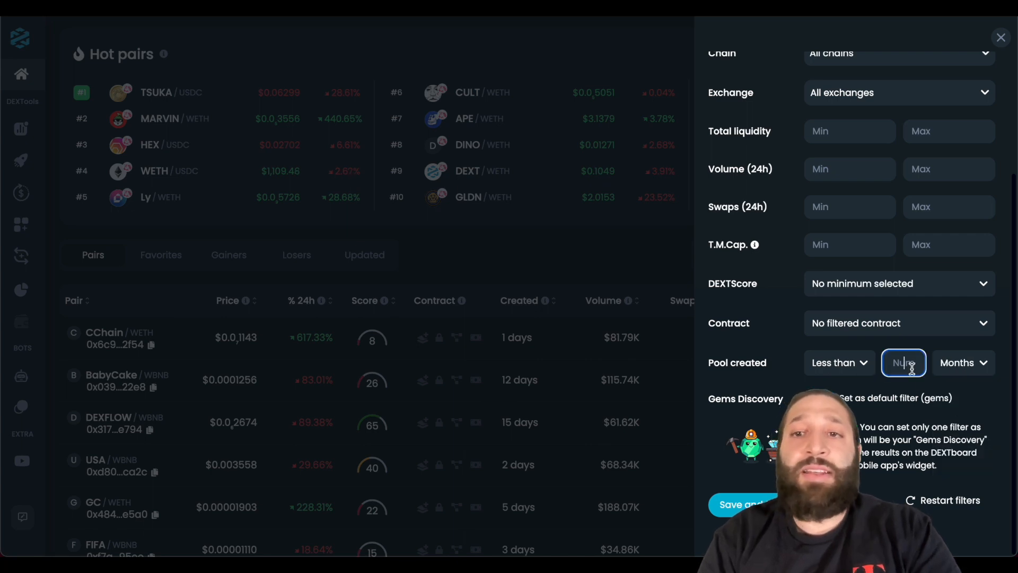
type("3")
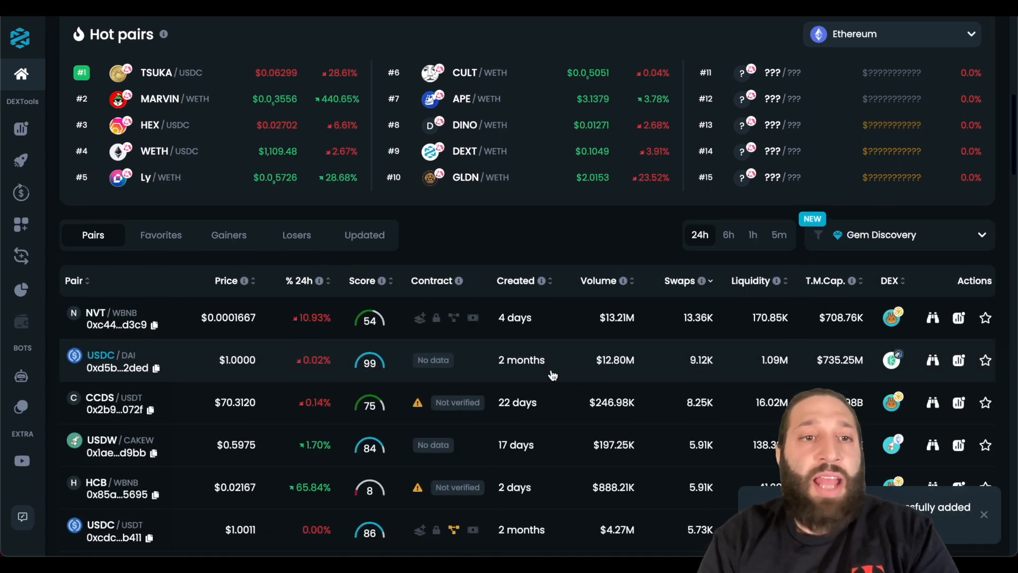
Sort results by T.M.Cap. ascending and open the KUOR/BUSD pair page.
scroll("down", 3)
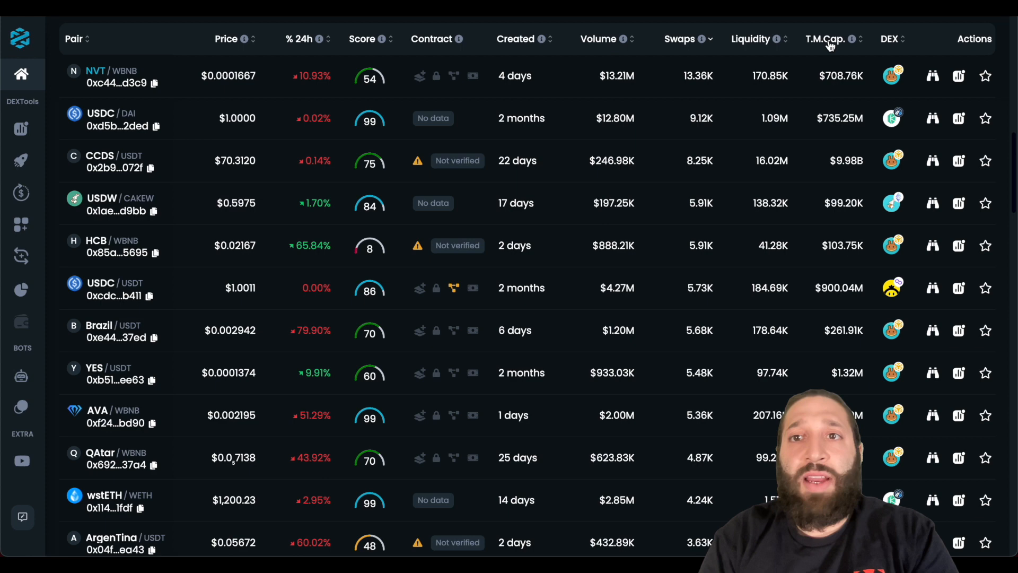
left_click(829, 38)
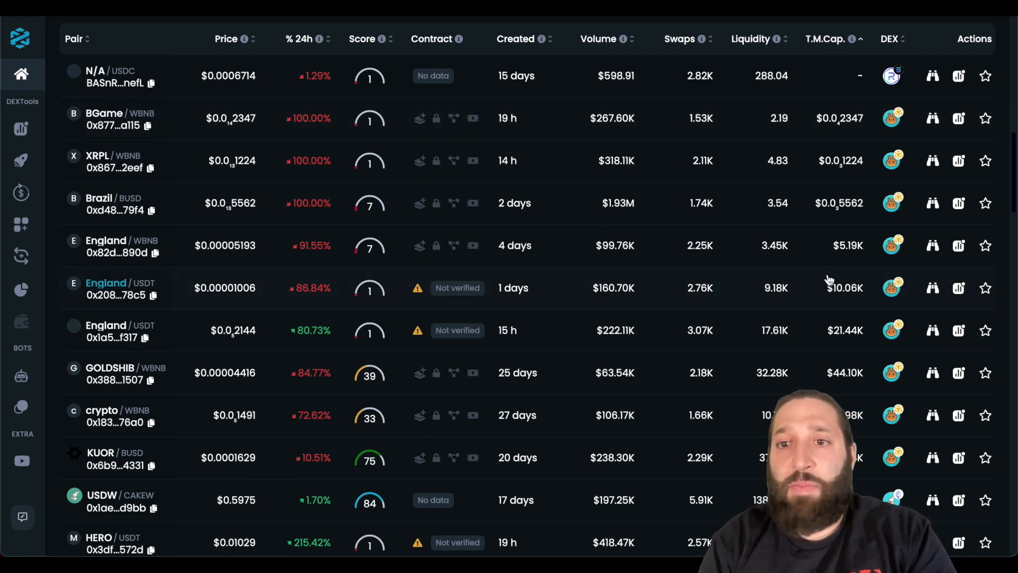
scroll("down", 3)
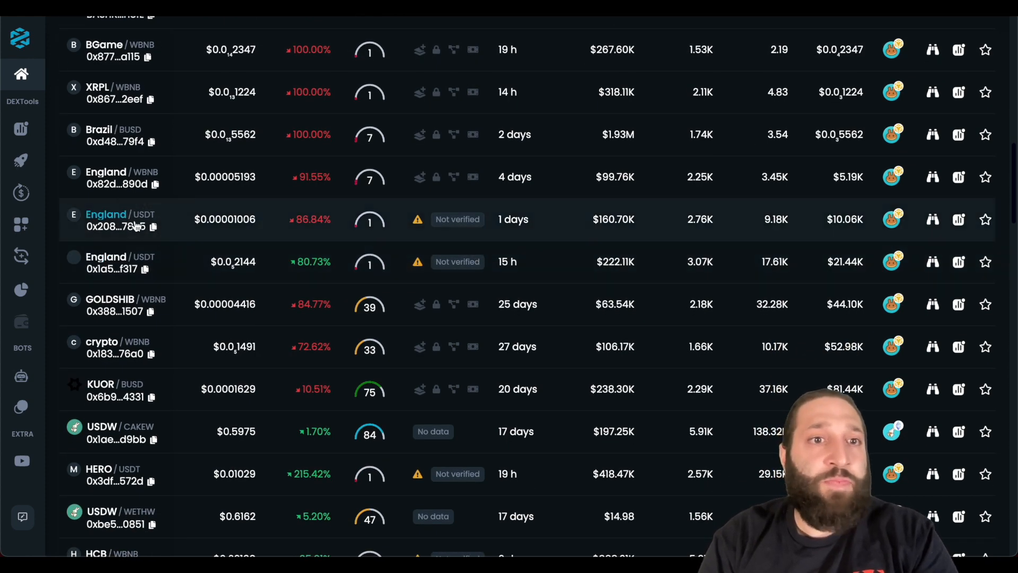
scroll("down", 3)
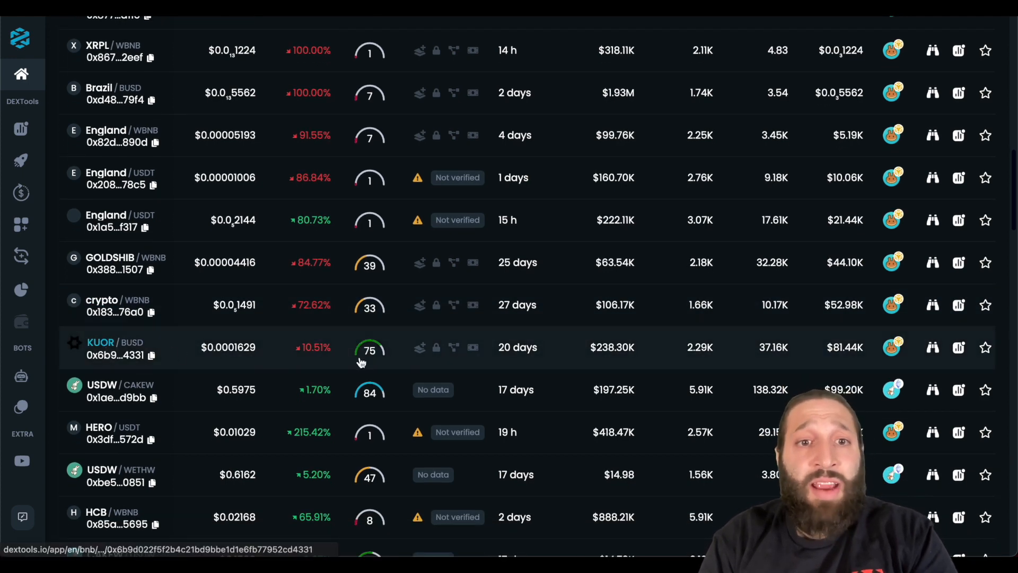
left_click(101, 347)
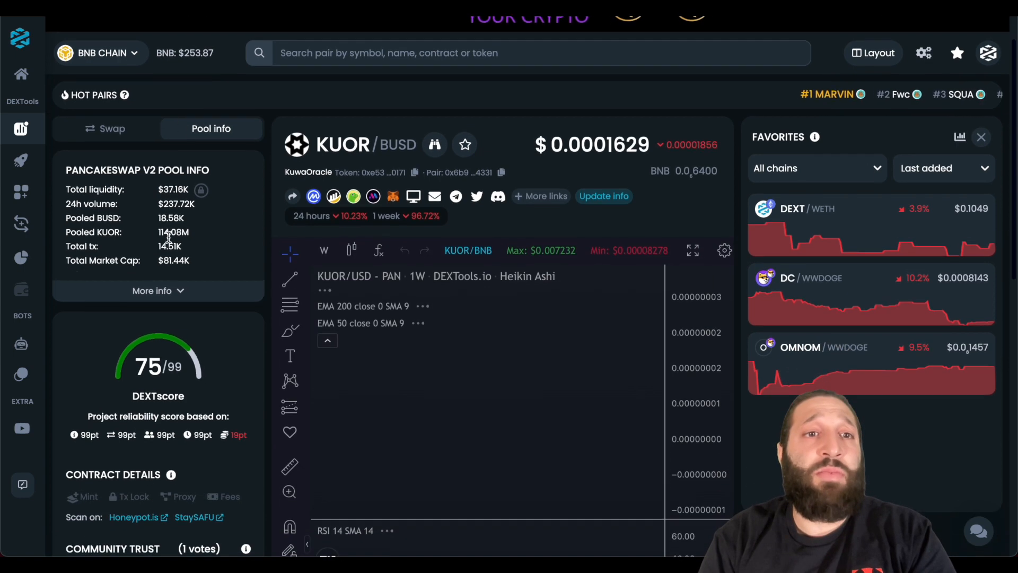
Scroll the KUOR/BUSD page to bring up its swap panel and price chart.
scroll("down", 3)
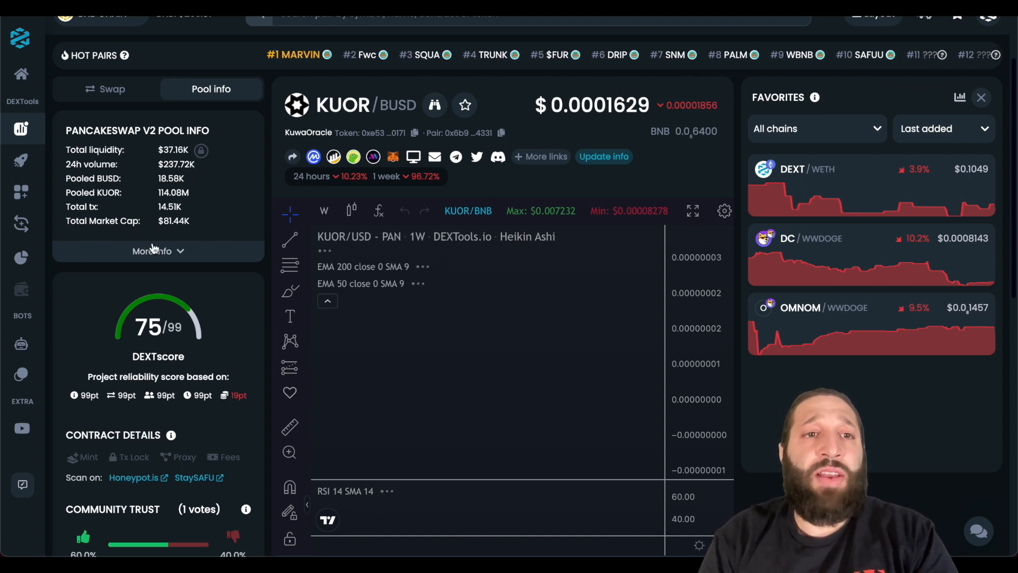
scroll("down", 3)
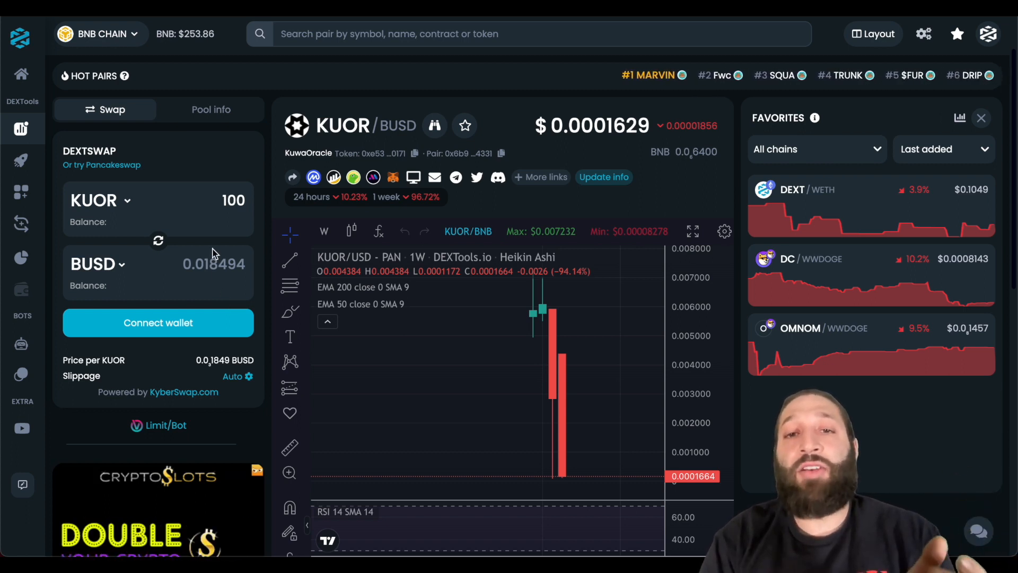
mouse_move(359, 373)
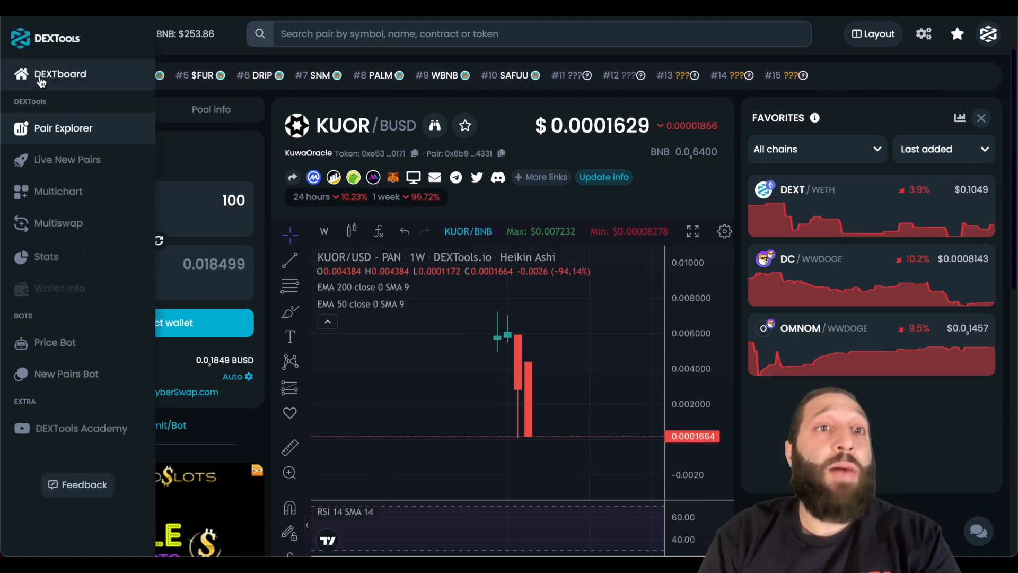
Return to the DEXTboard and open a blank Custom Filters form.
left_click(60, 74)
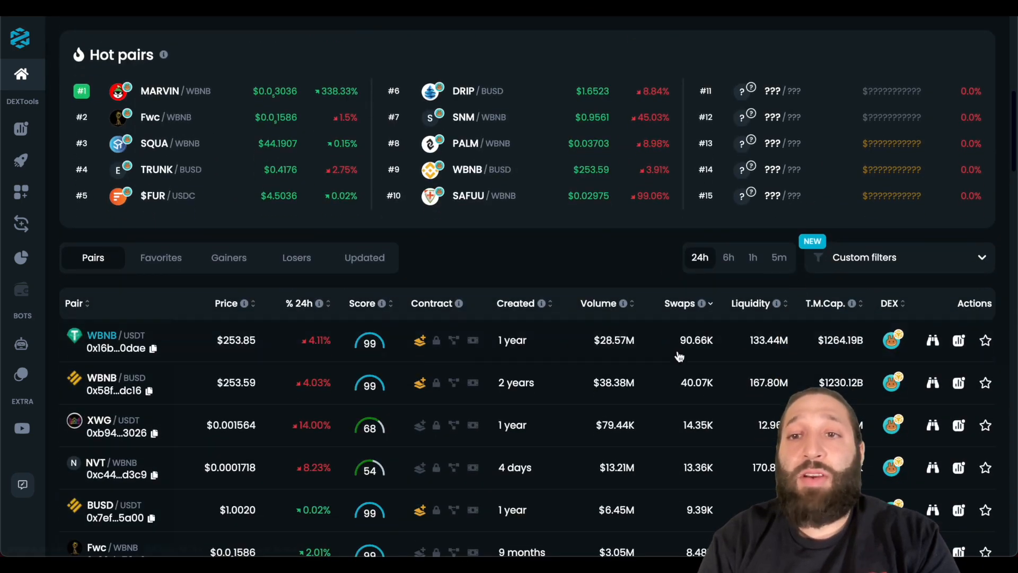
left_click(864, 258)
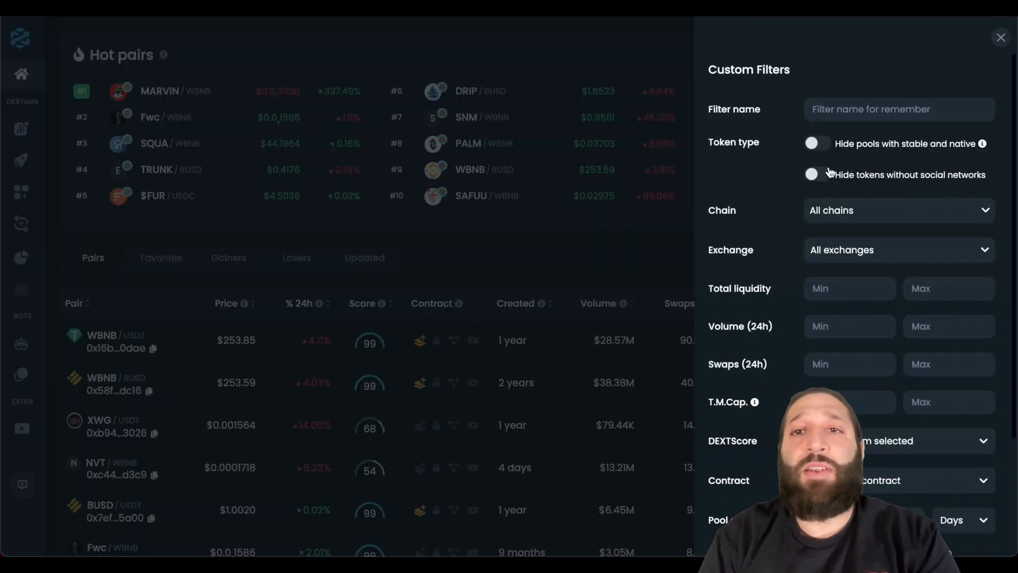
Name the filter 'Safe Gem Finder', hide stable/native pools, set liquidity 100000 and market cap 500000.
left_click(899, 110)
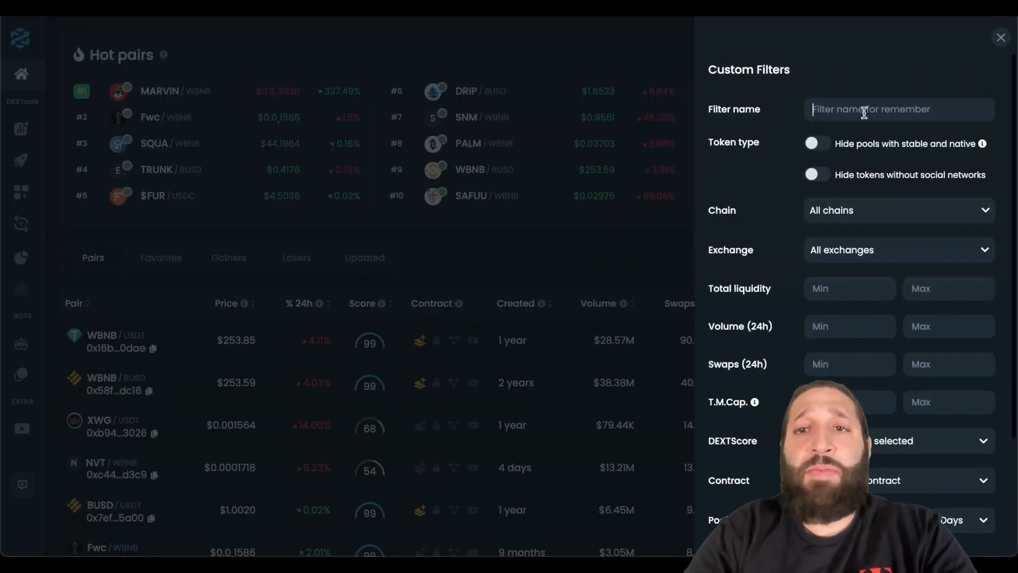
type("Safe Gem")
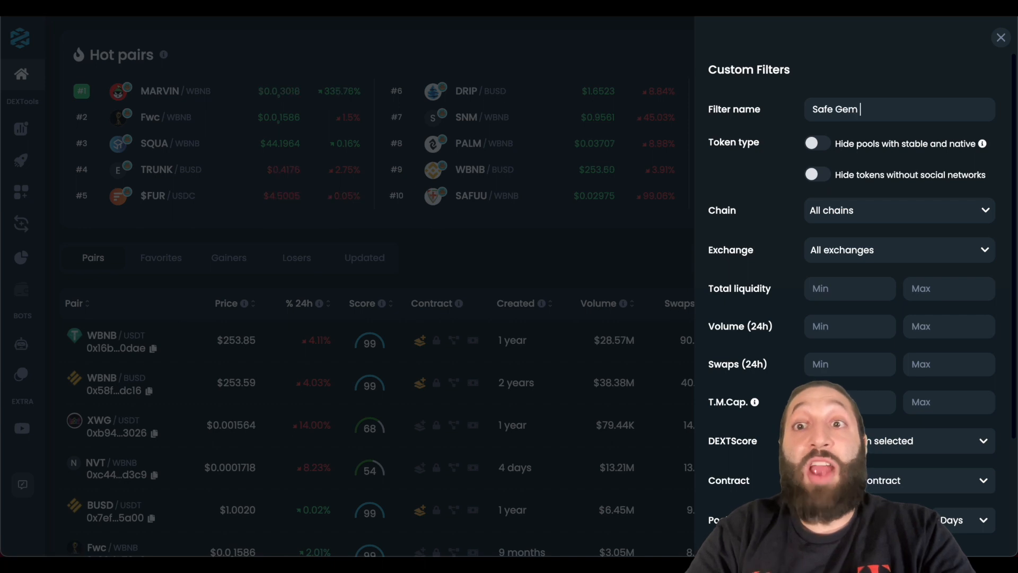
type("Finder")
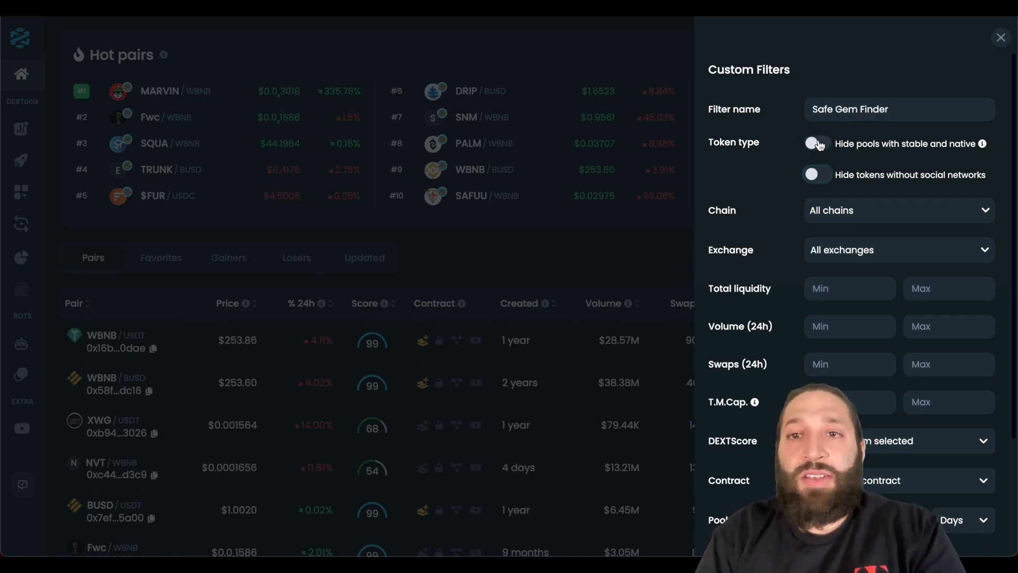
left_click(817, 143)
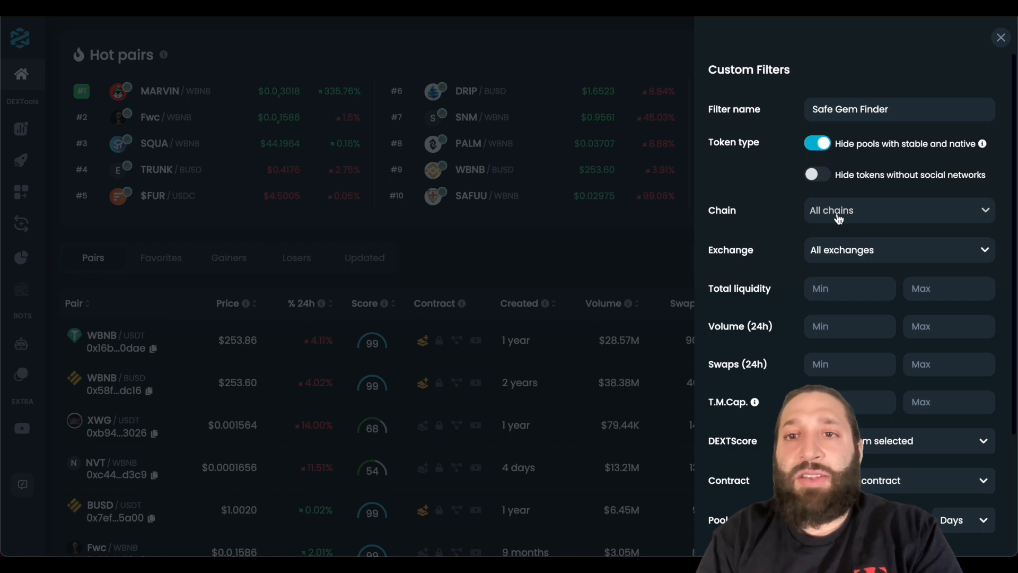
scroll("down", 3)
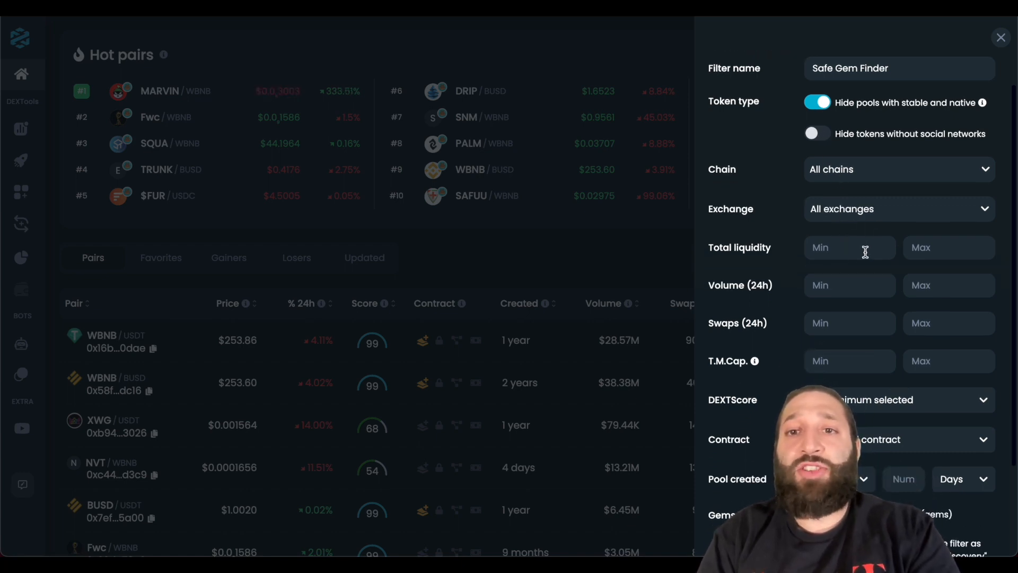
type("100000")
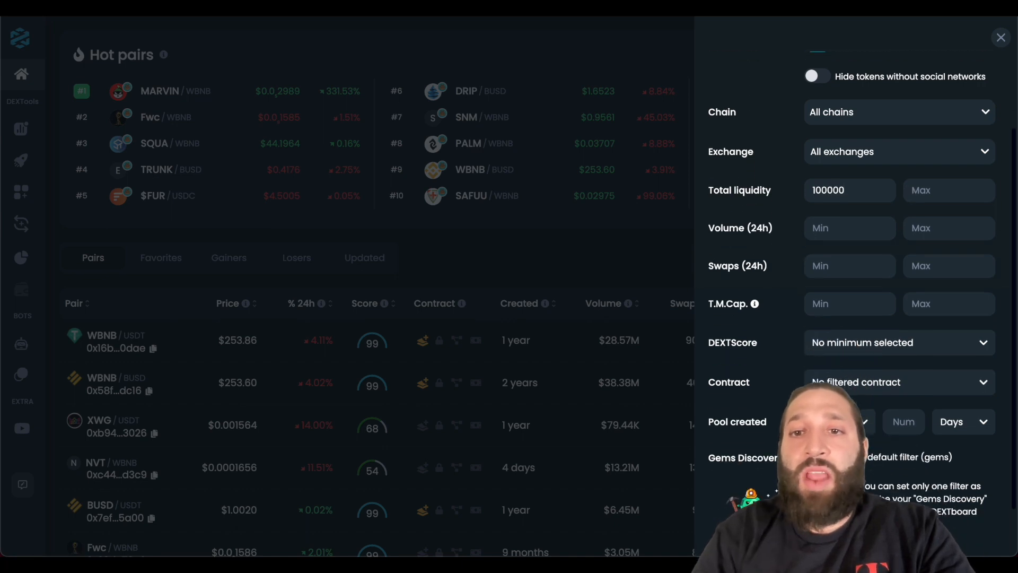
scroll("down", 3)
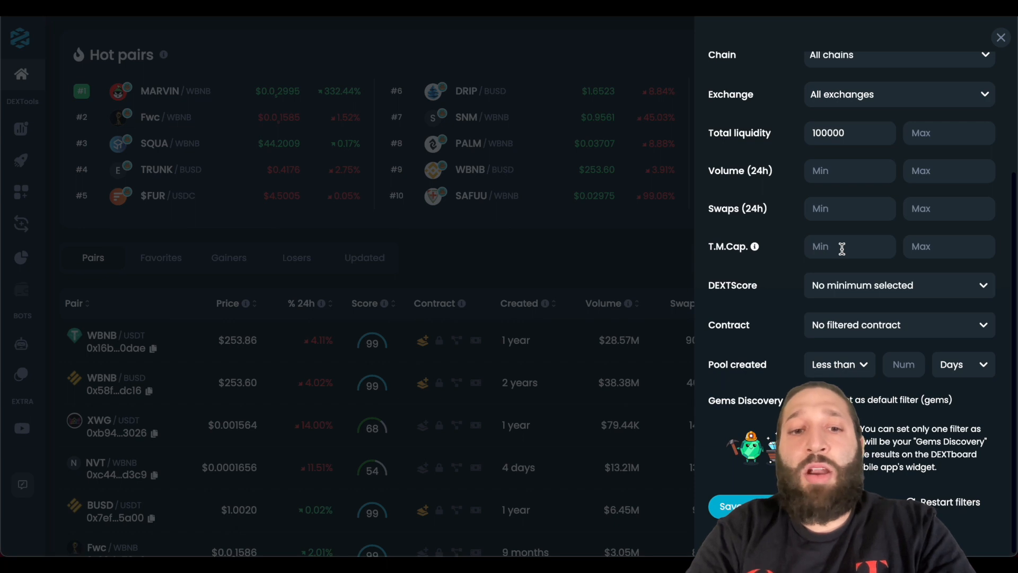
type("500000")
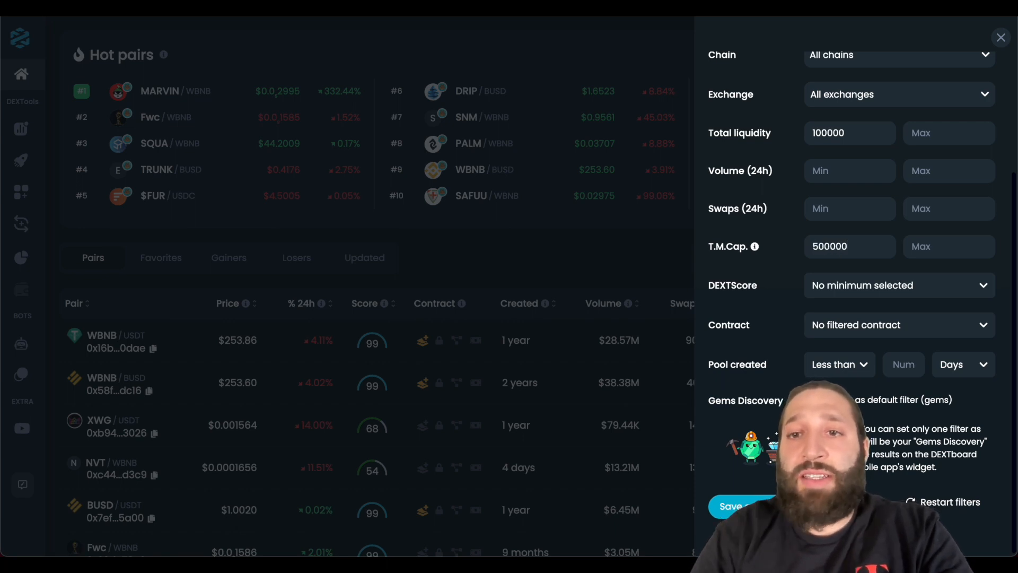
Require DEXTScore above 50, contracts without warnings, and a pool age of 1 year.
left_click(900, 285)
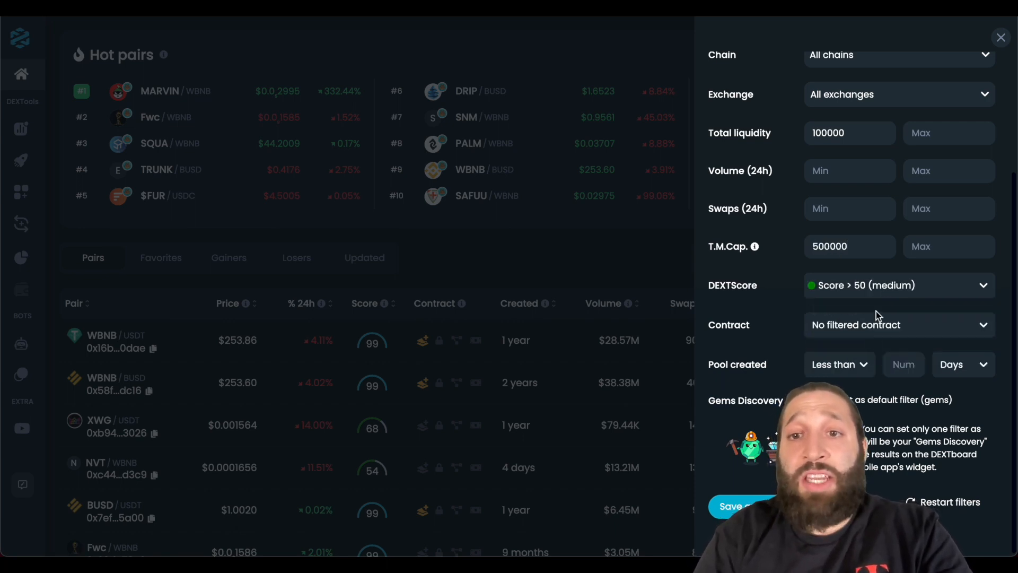
left_click(900, 325)
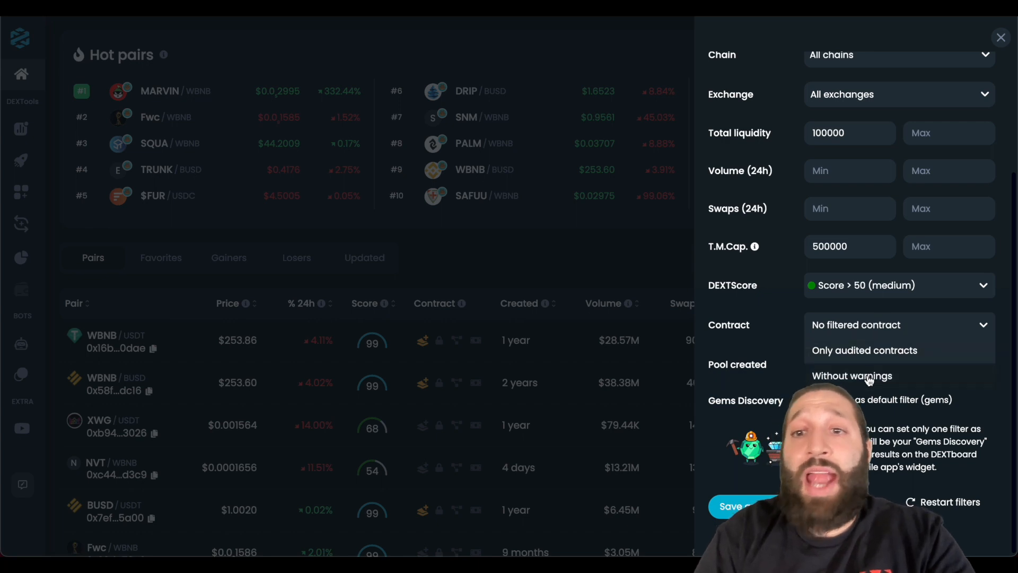
left_click(851, 375)
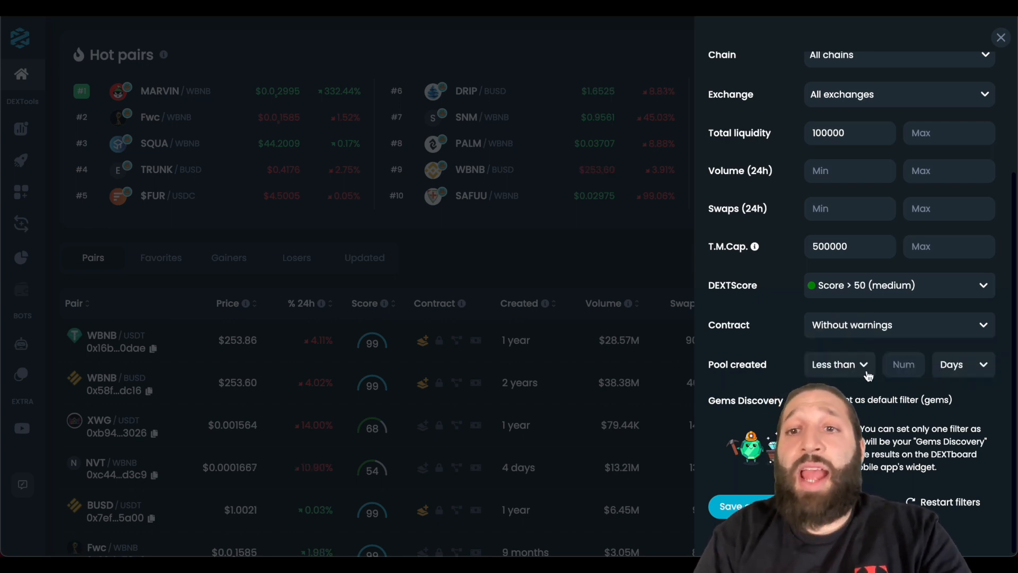
left_click(964, 365)
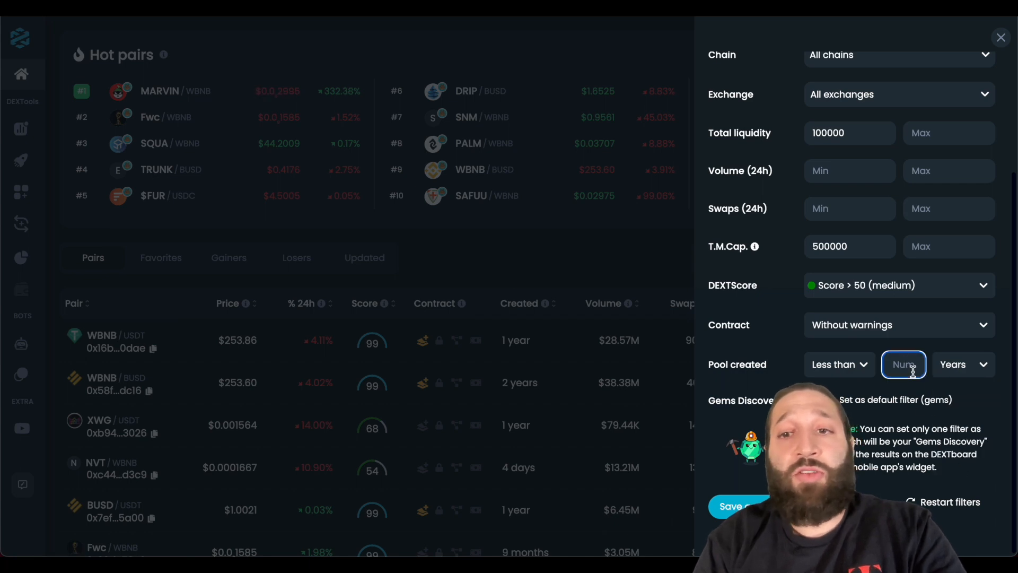
type("1")
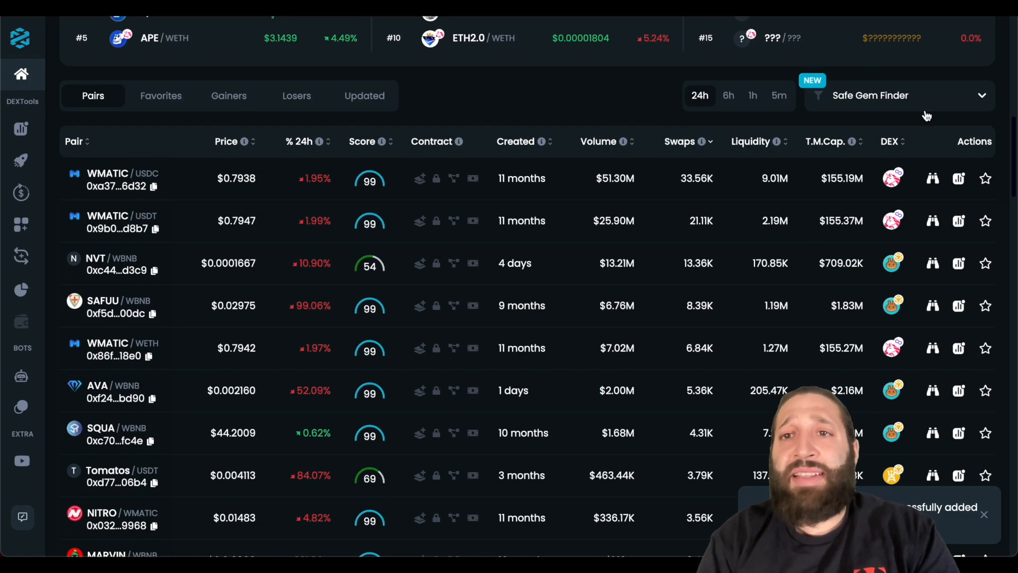
left_click(901, 96)
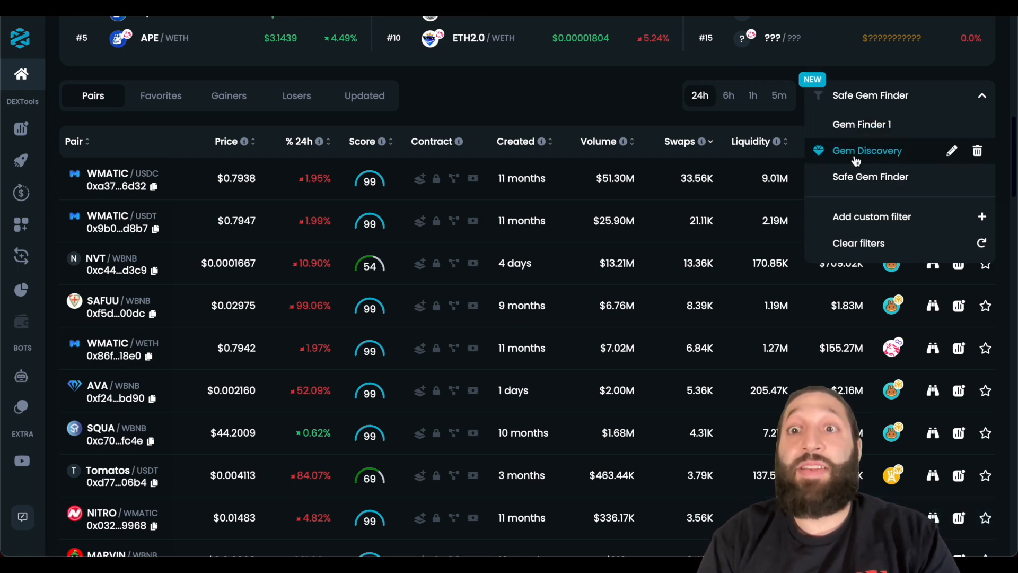
mouse_move(871, 161)
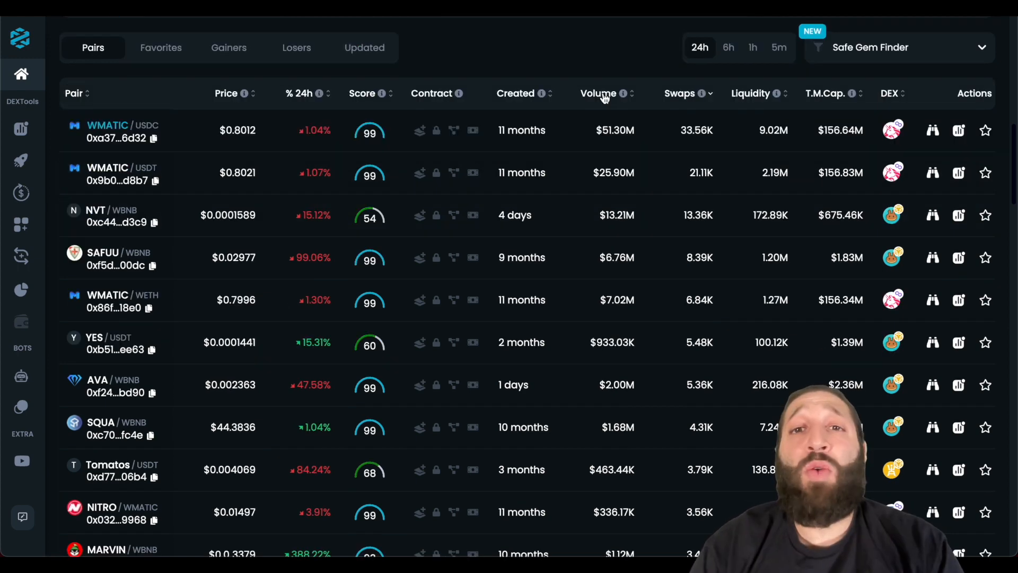
Sort the Safe Gem Finder pairs by 24h volume ascending, with KELE/USDK first.
left_click(598, 93)
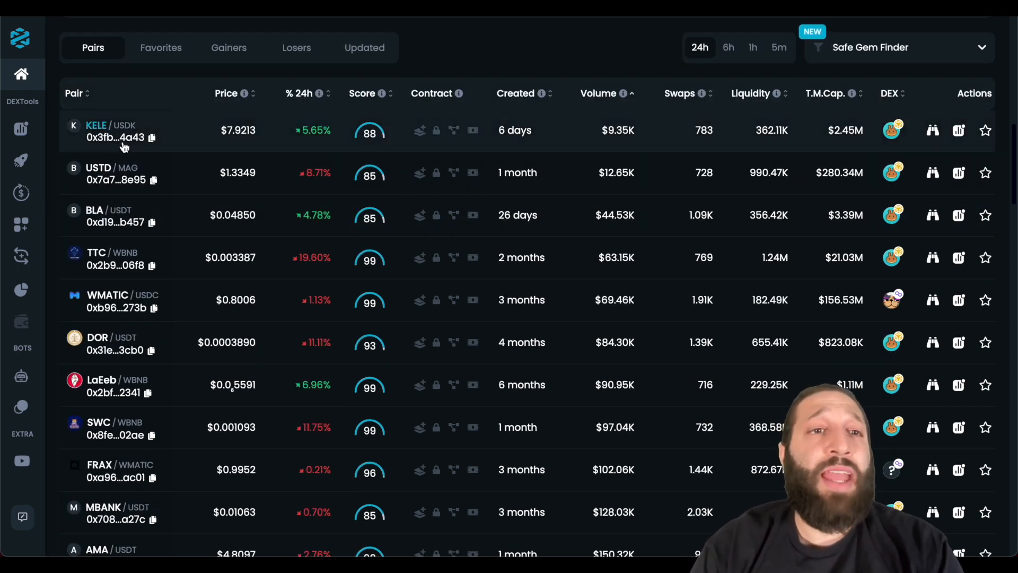
mouse_move(323, 146)
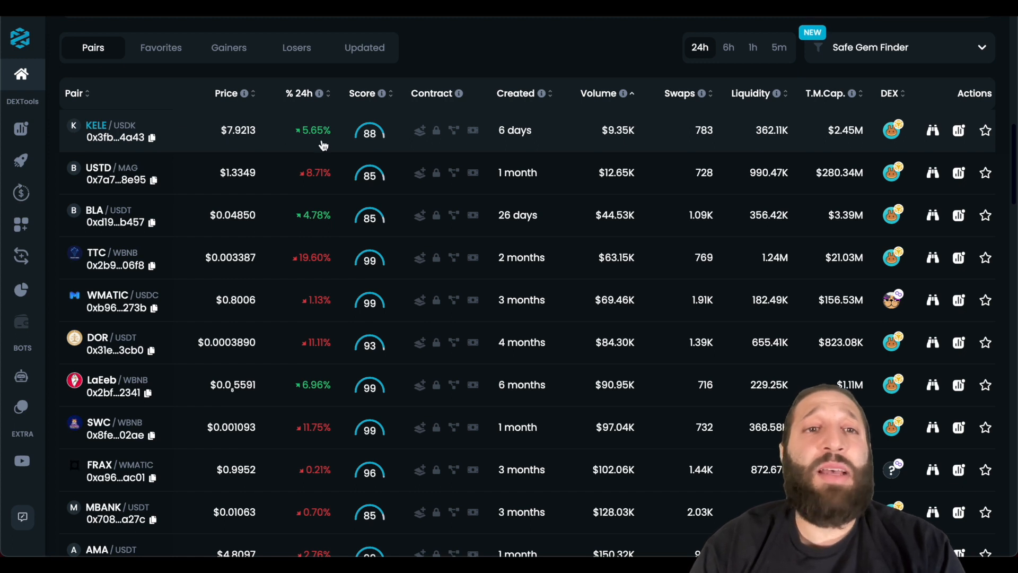
mouse_move(375, 136)
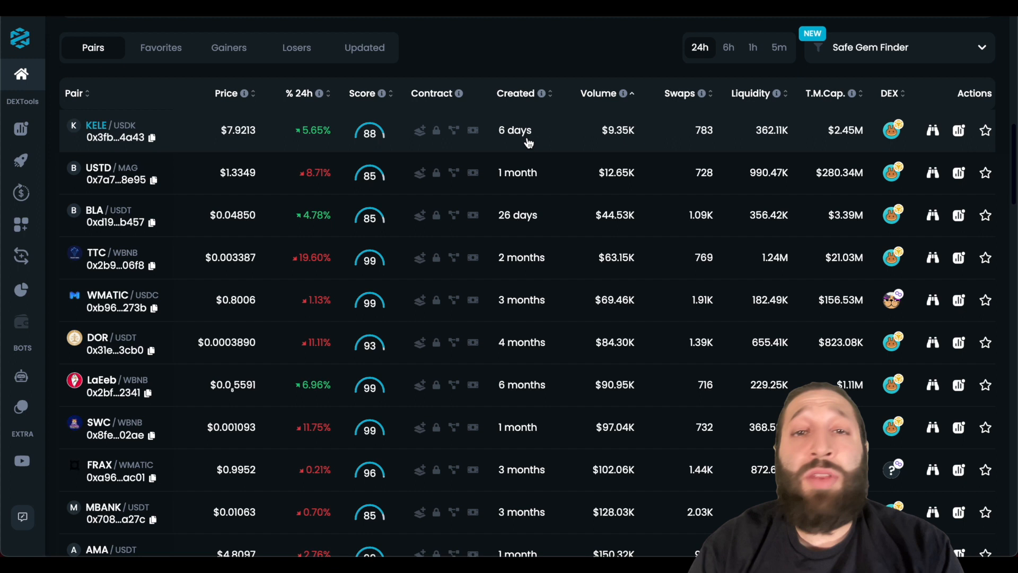
mouse_move(753, 130)
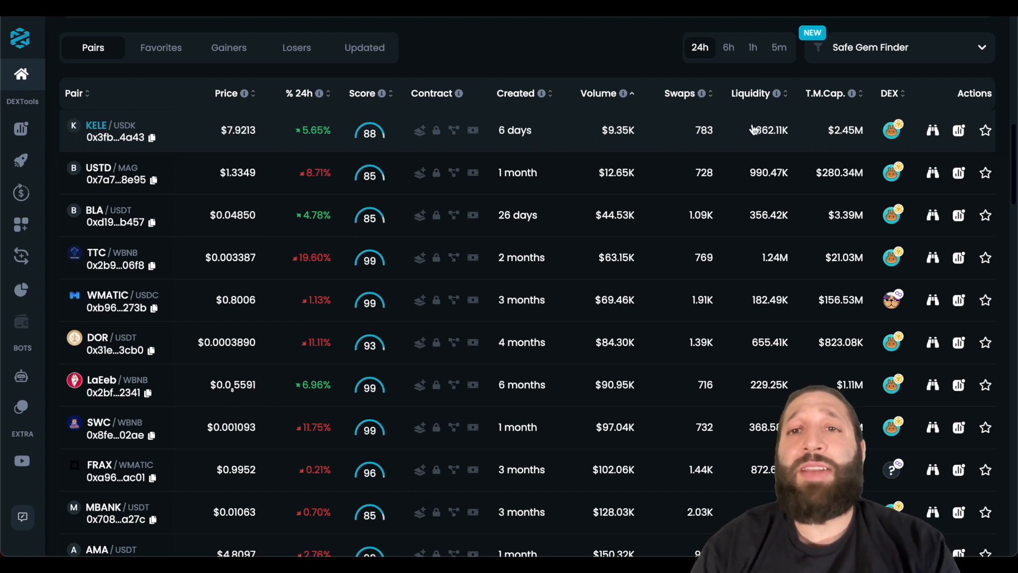
mouse_move(777, 150)
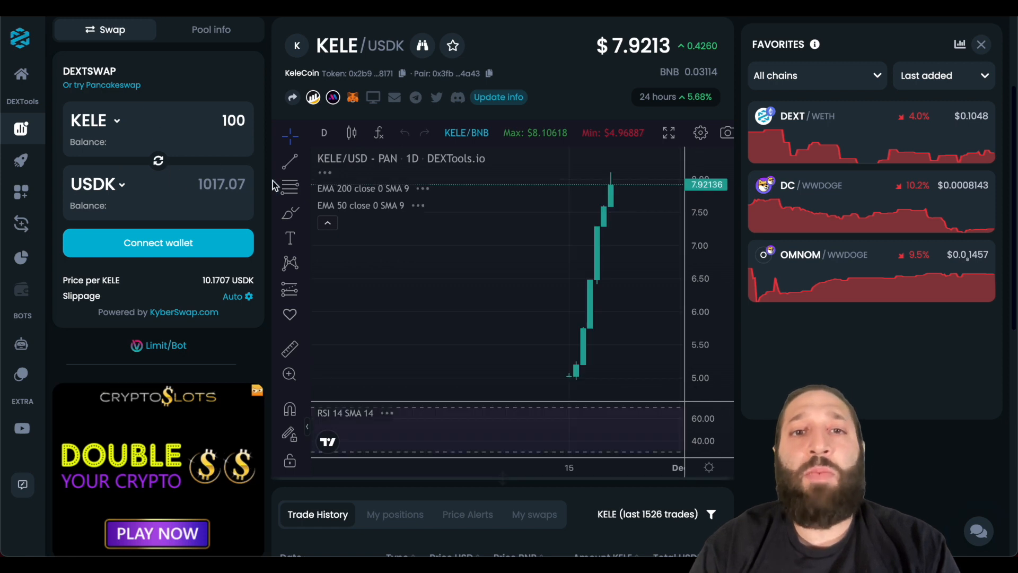
mouse_move(479, 306)
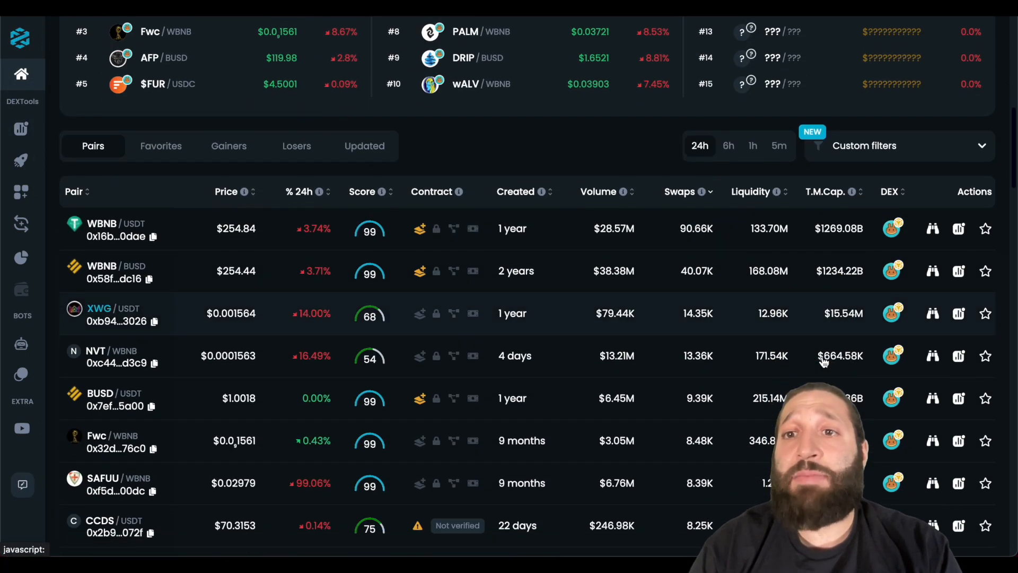
Scroll down the unfiltered DEXTboard pairs list, ranked by swaps.
scroll("down", 3)
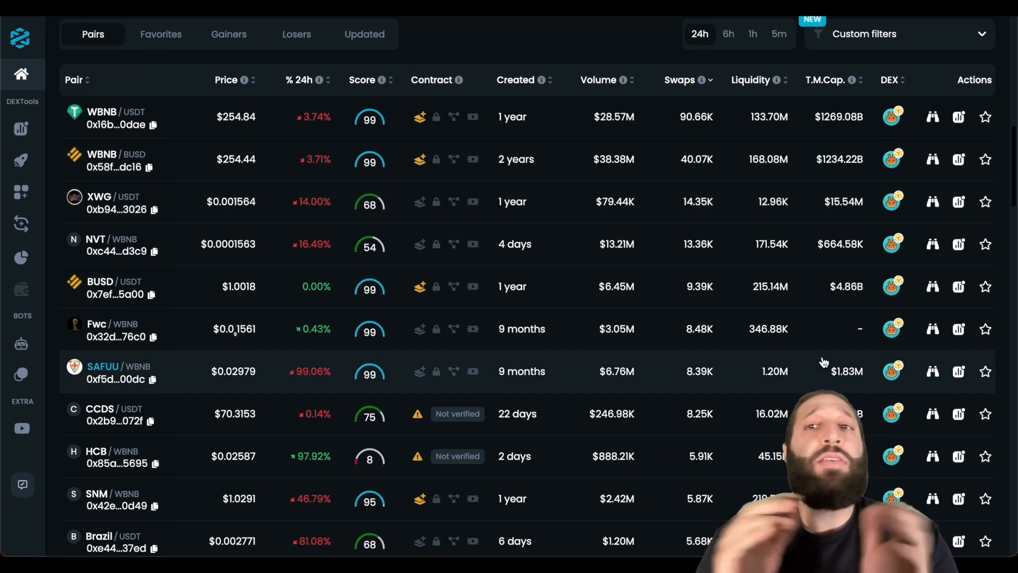